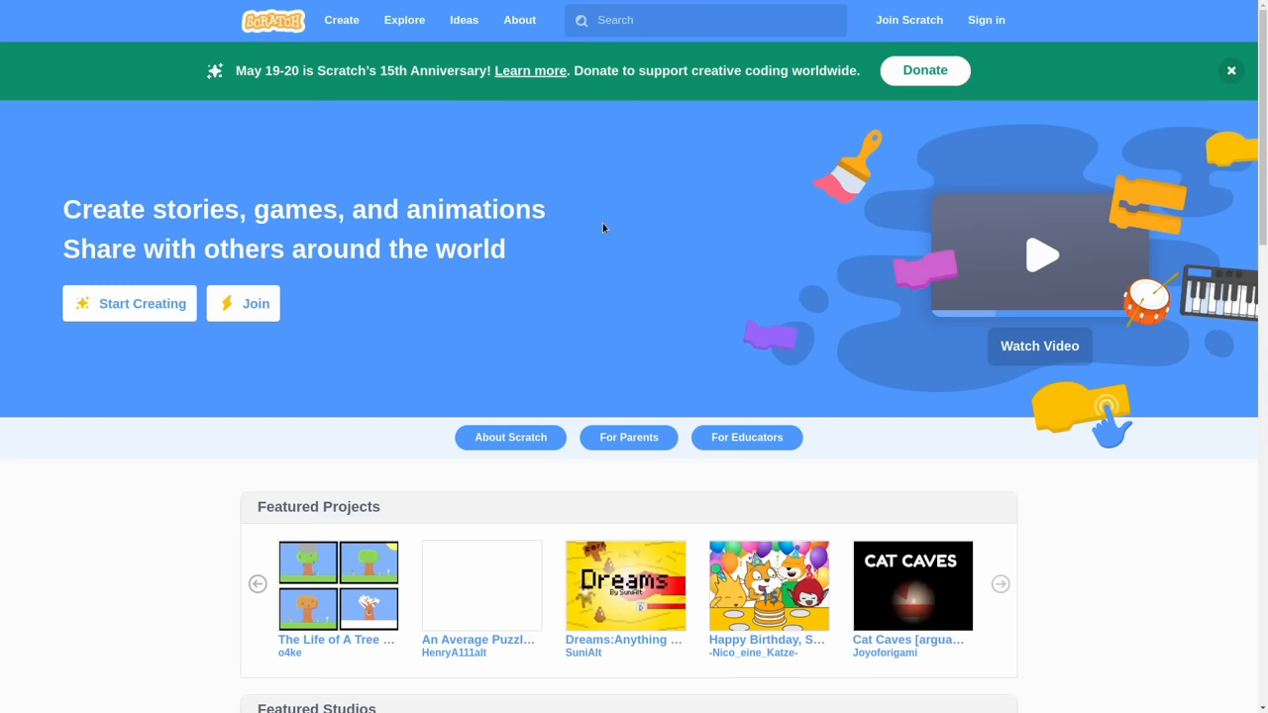
Start creating a new project from the Scratch homepage to reach the editor.
left_click(143, 303)
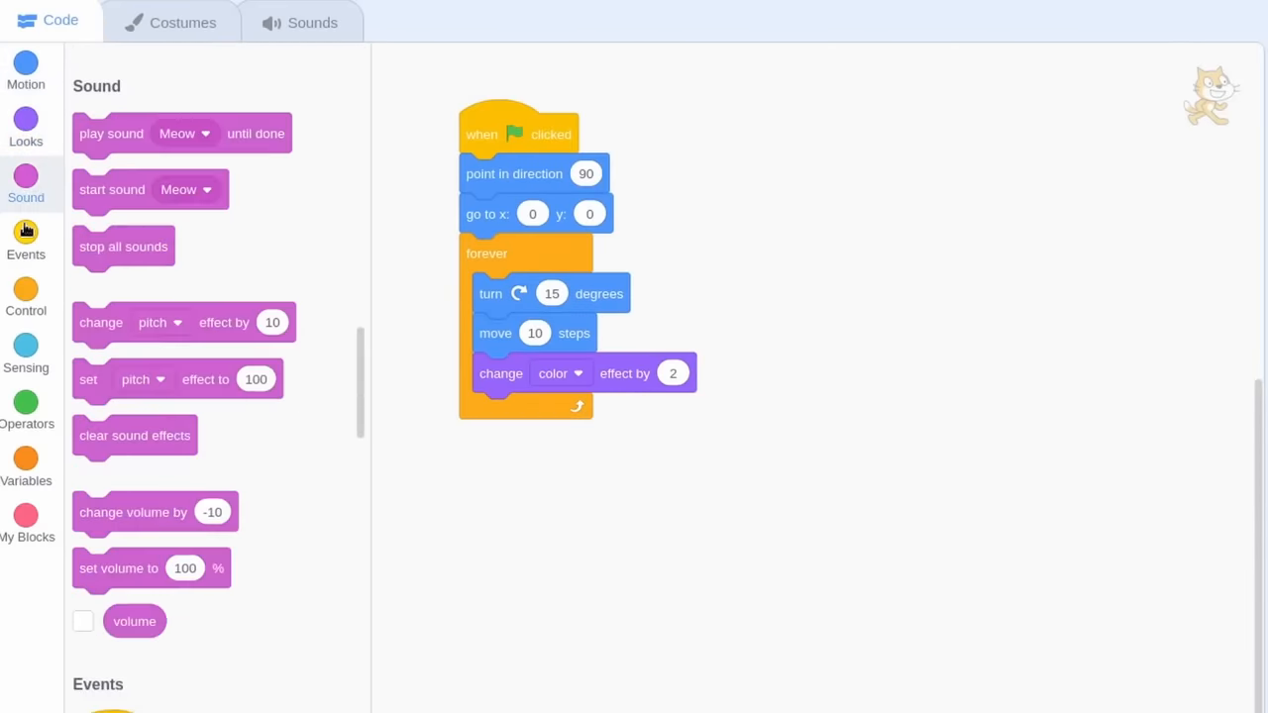
left_click(28, 406)
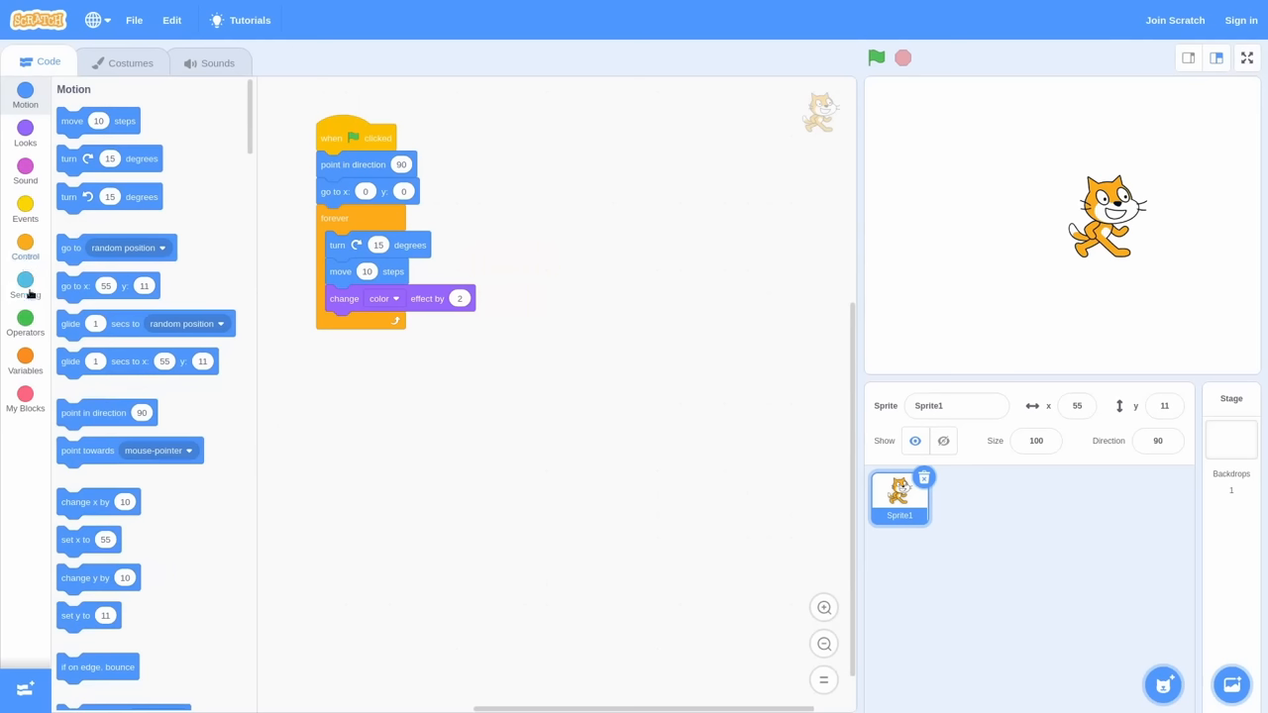
mouse_move(1032, 226)
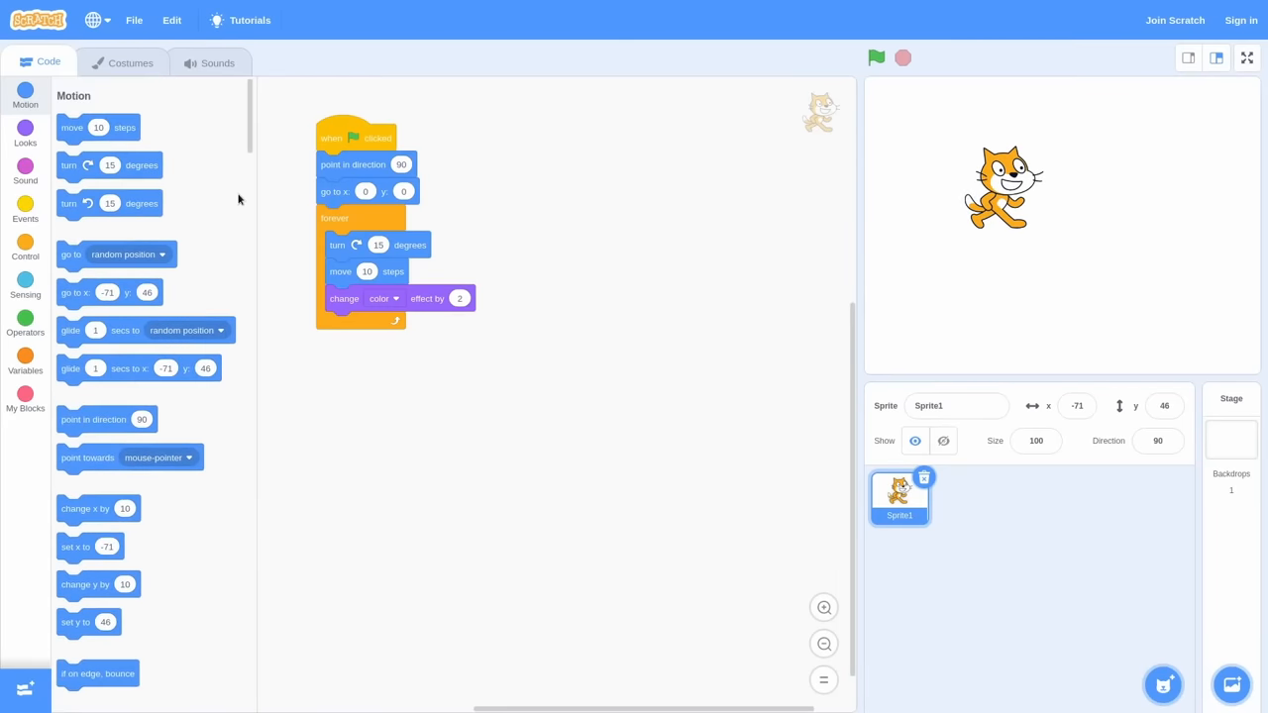
mouse_move(52, 162)
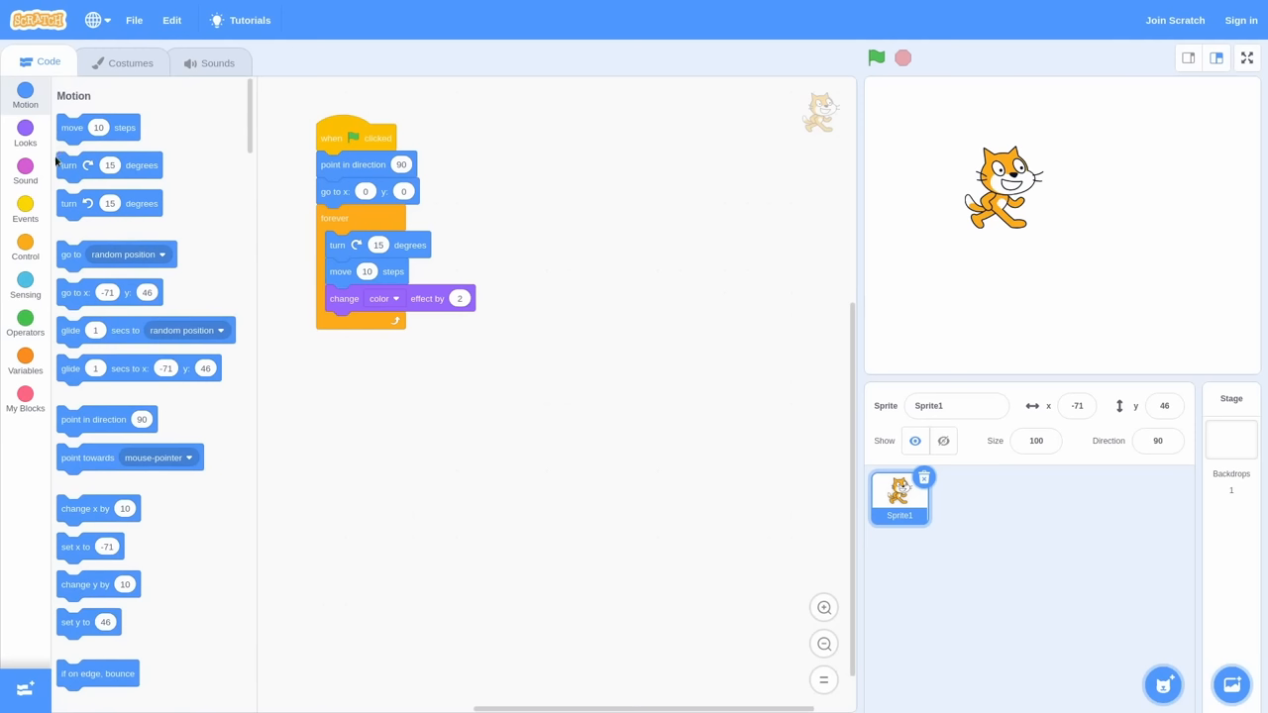
mouse_move(55, 171)
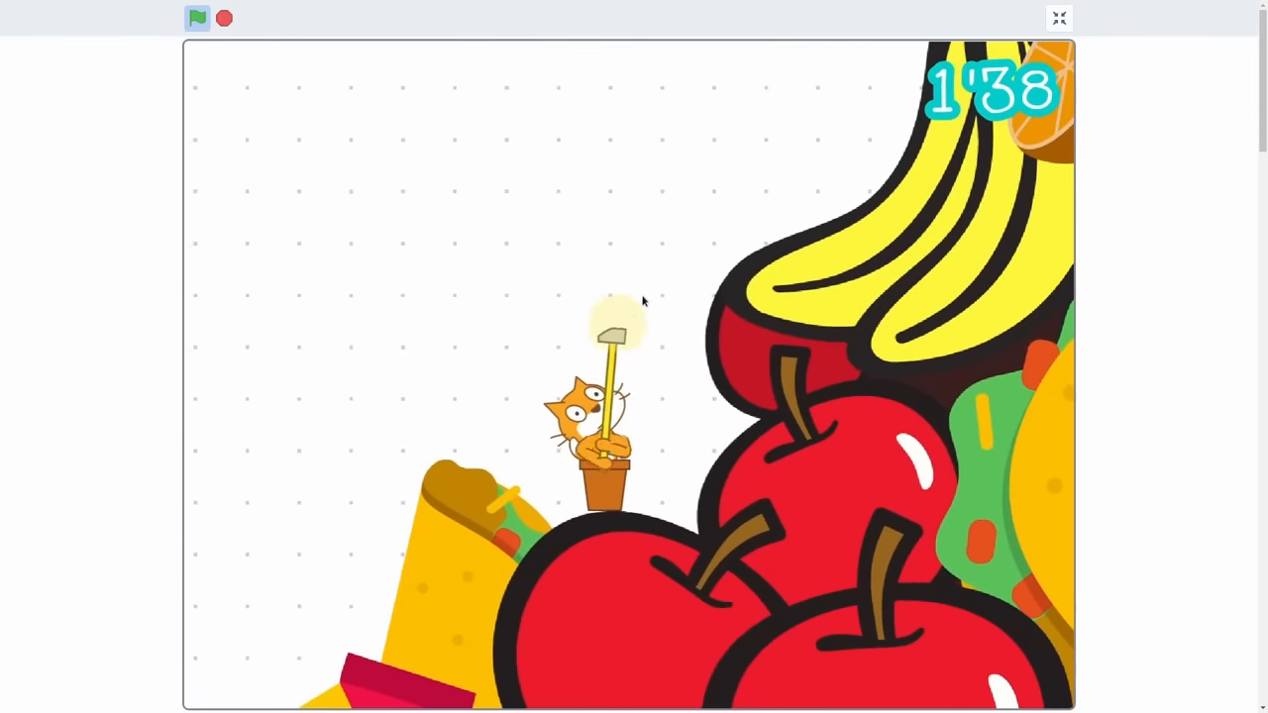
left_click(195, 17)
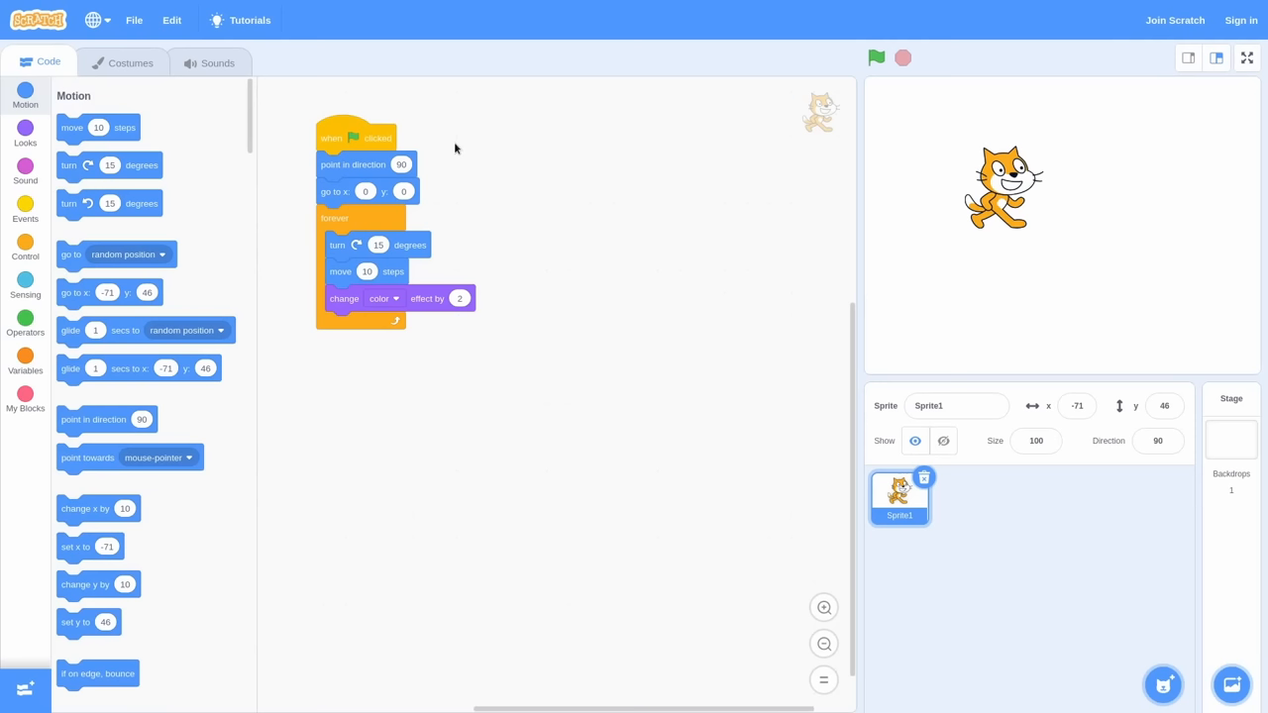
Run the green-flag script repeatedly so the cat turns, moves and shifts colour around the stage.
left_click(876, 58)
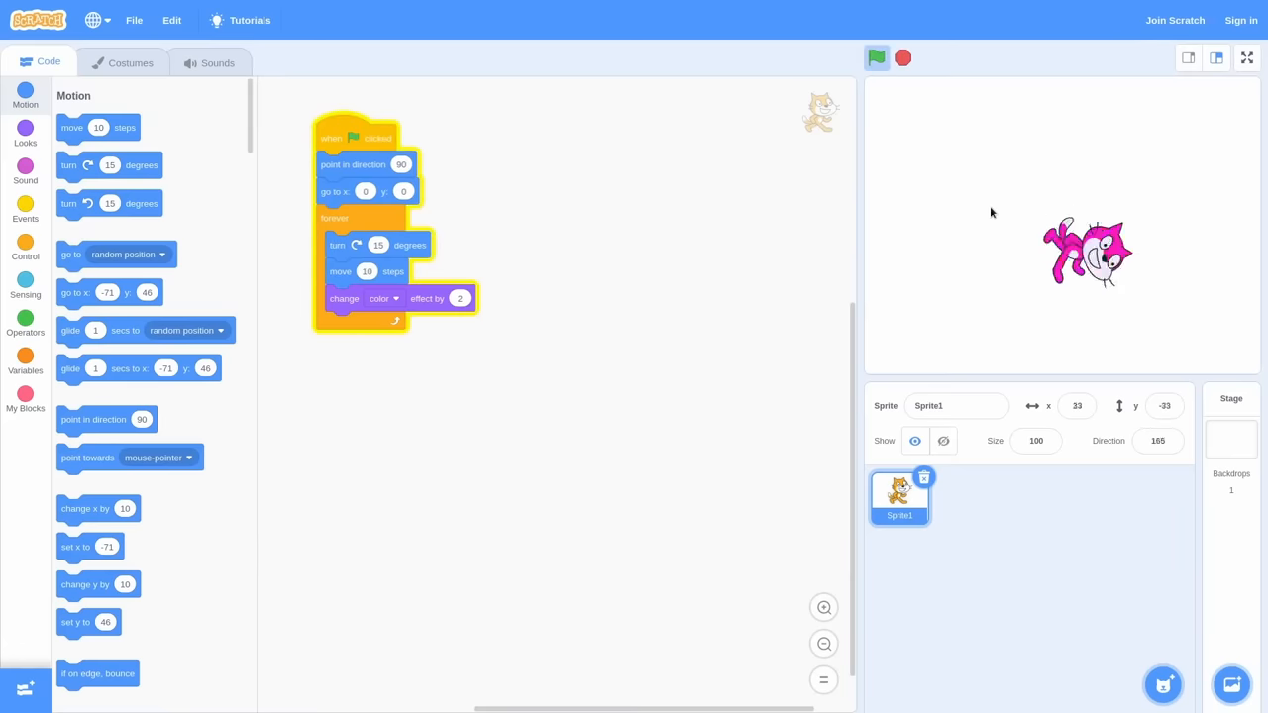
left_click(902, 57)
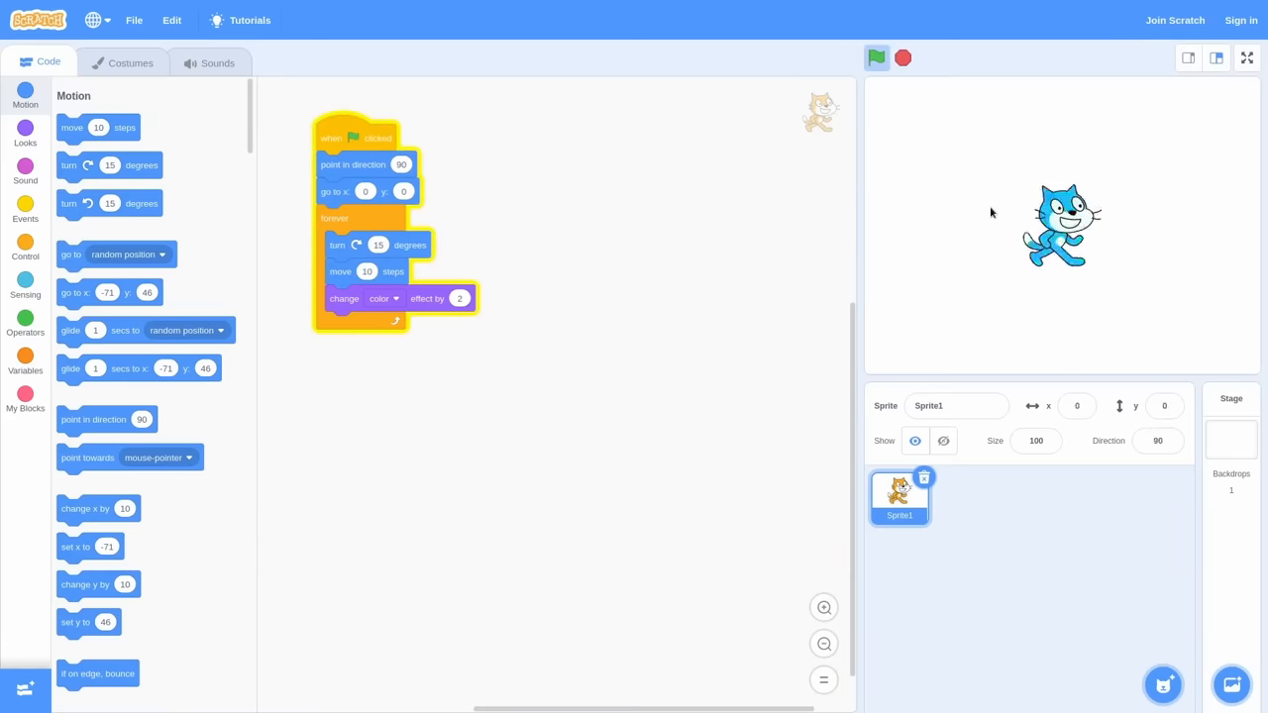
left_click(876, 57)
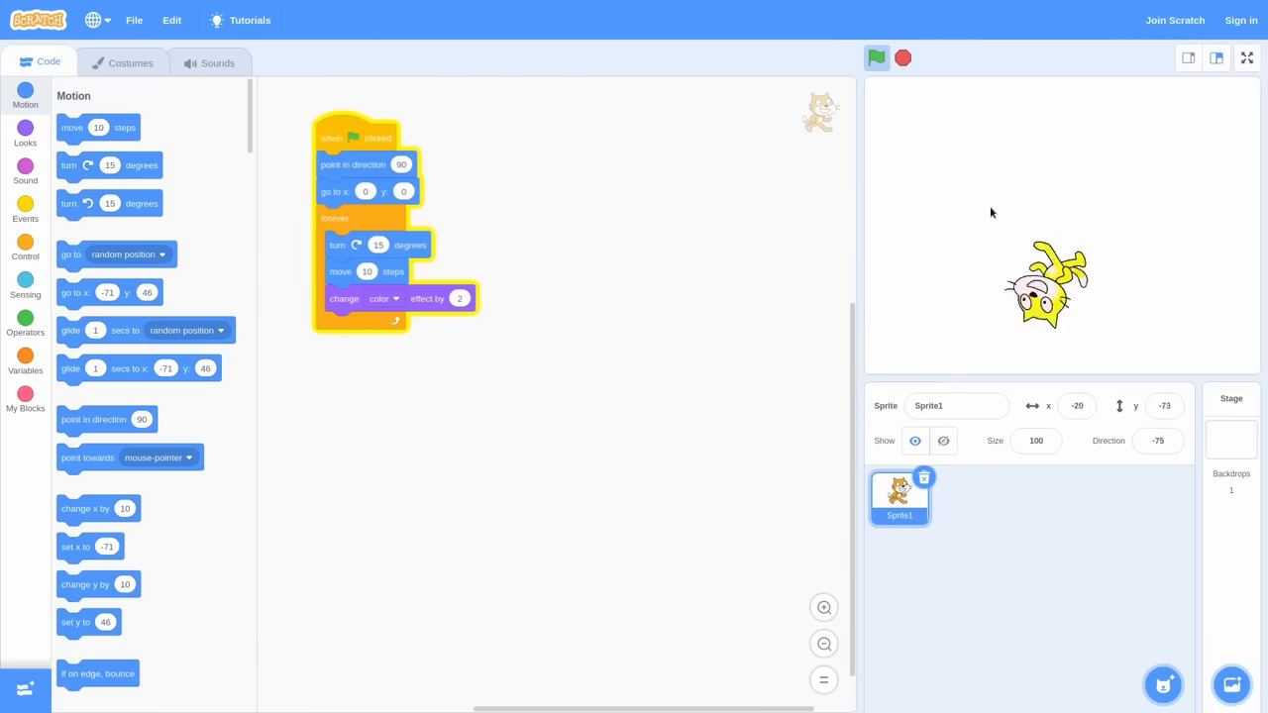
left_click(876, 57)
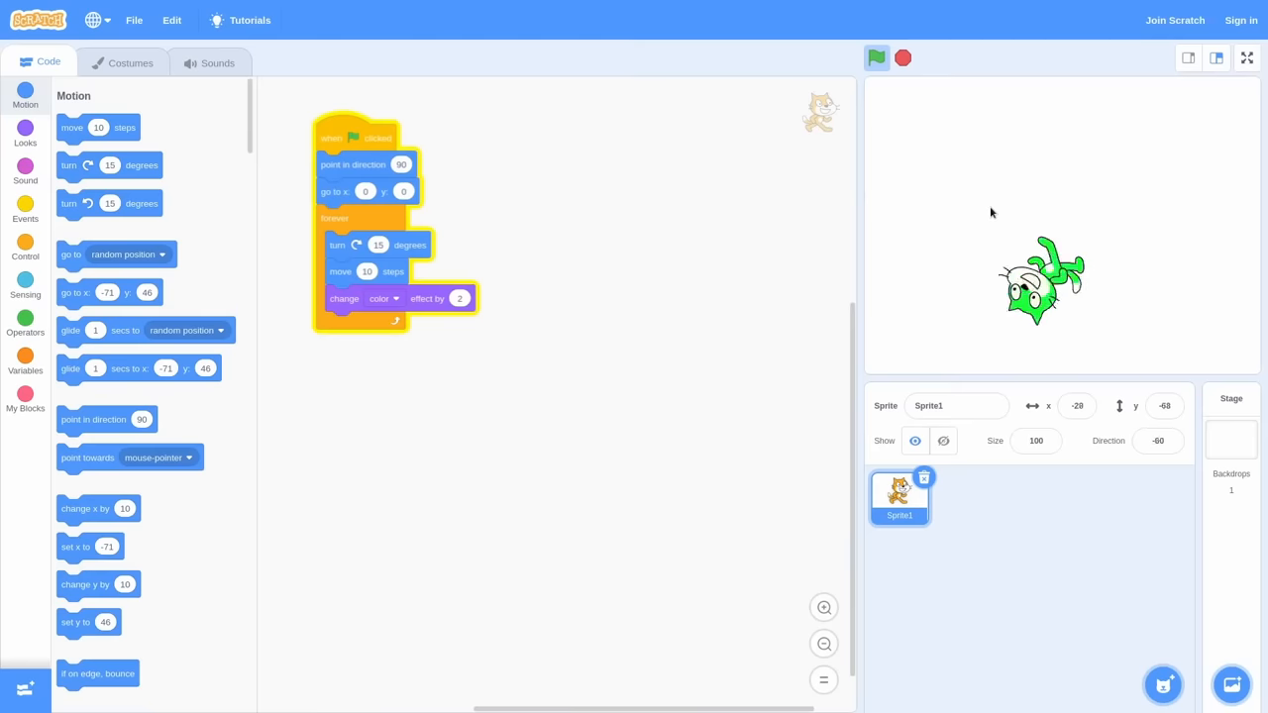
left_click(875, 58)
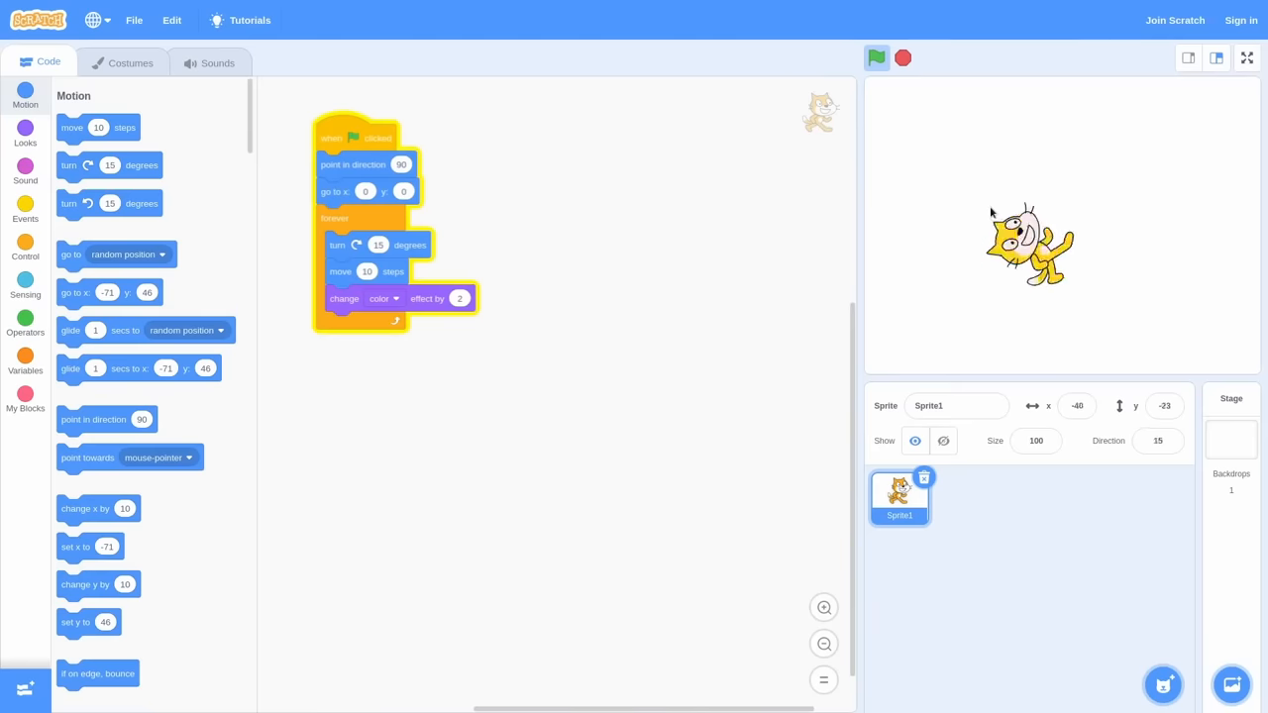
left_click(876, 58)
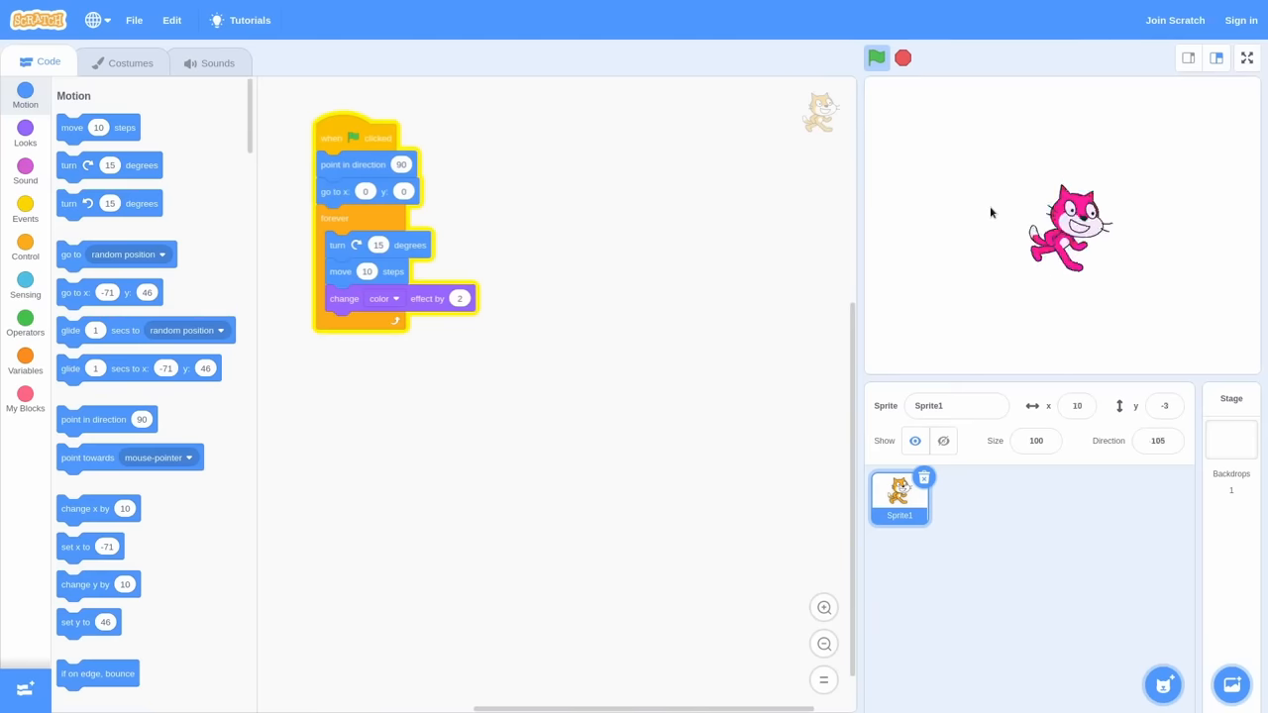
left_click(876, 58)
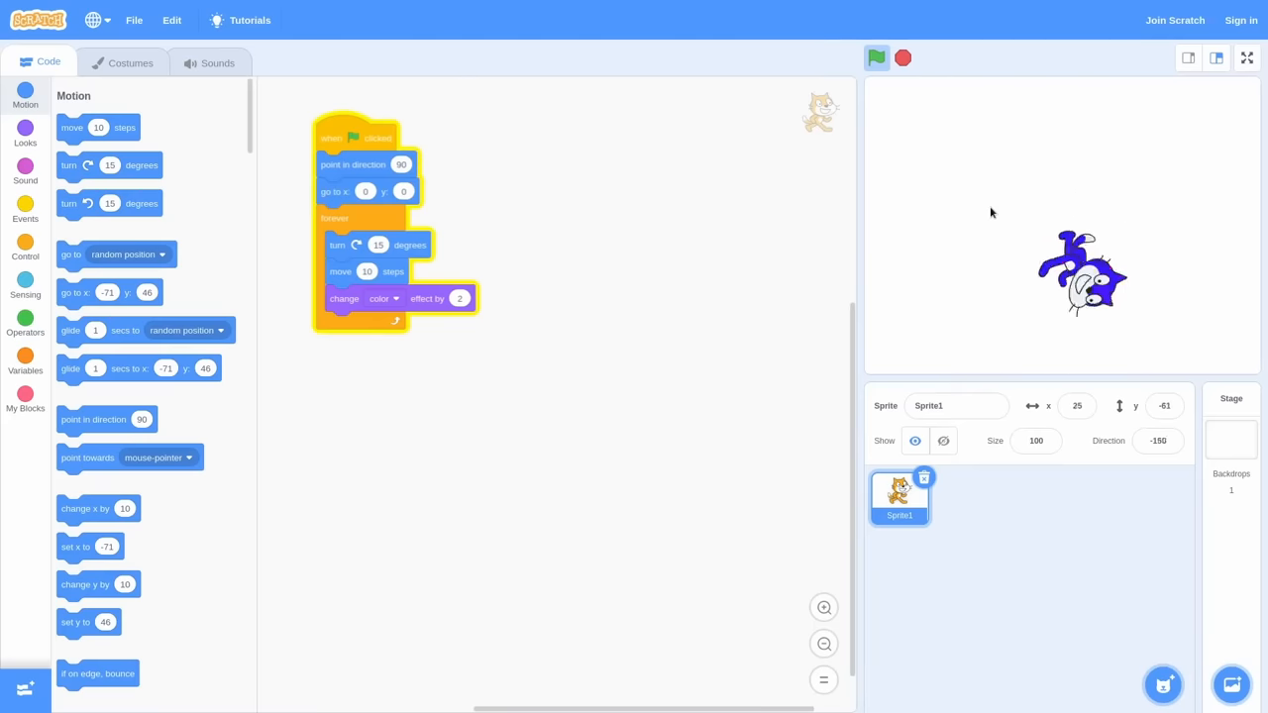
left_click(876, 58)
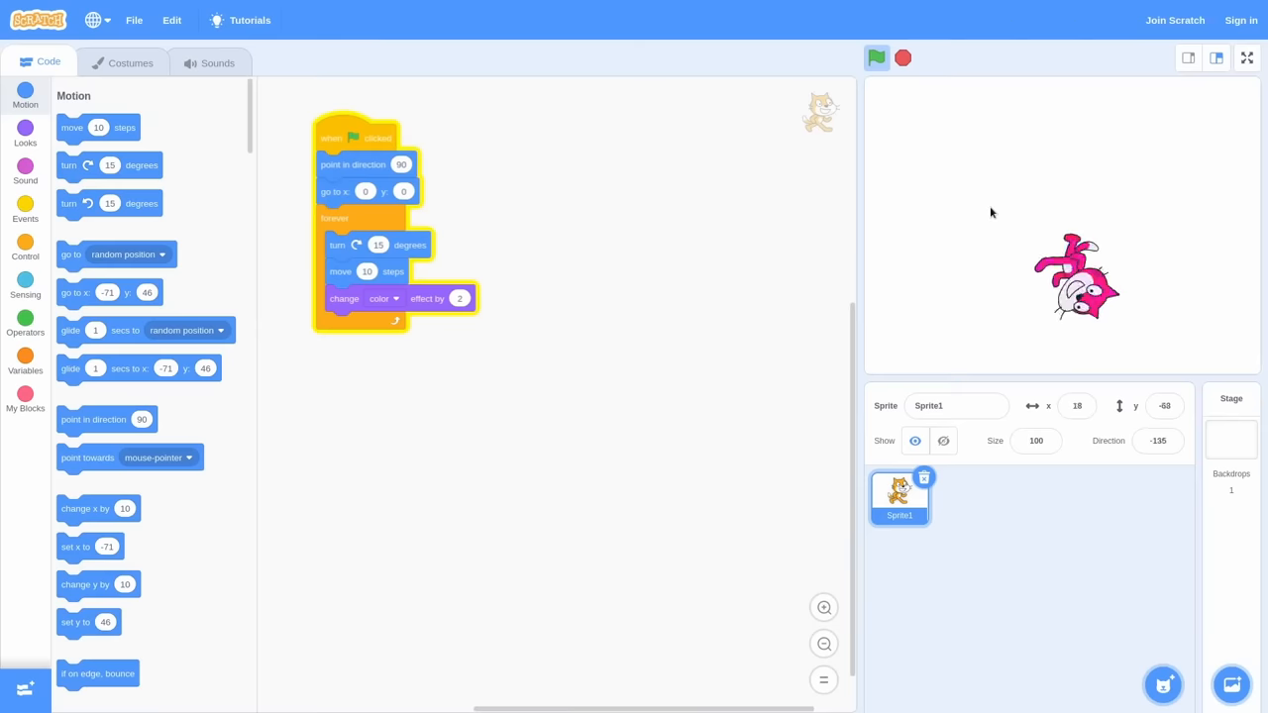
left_click(876, 58)
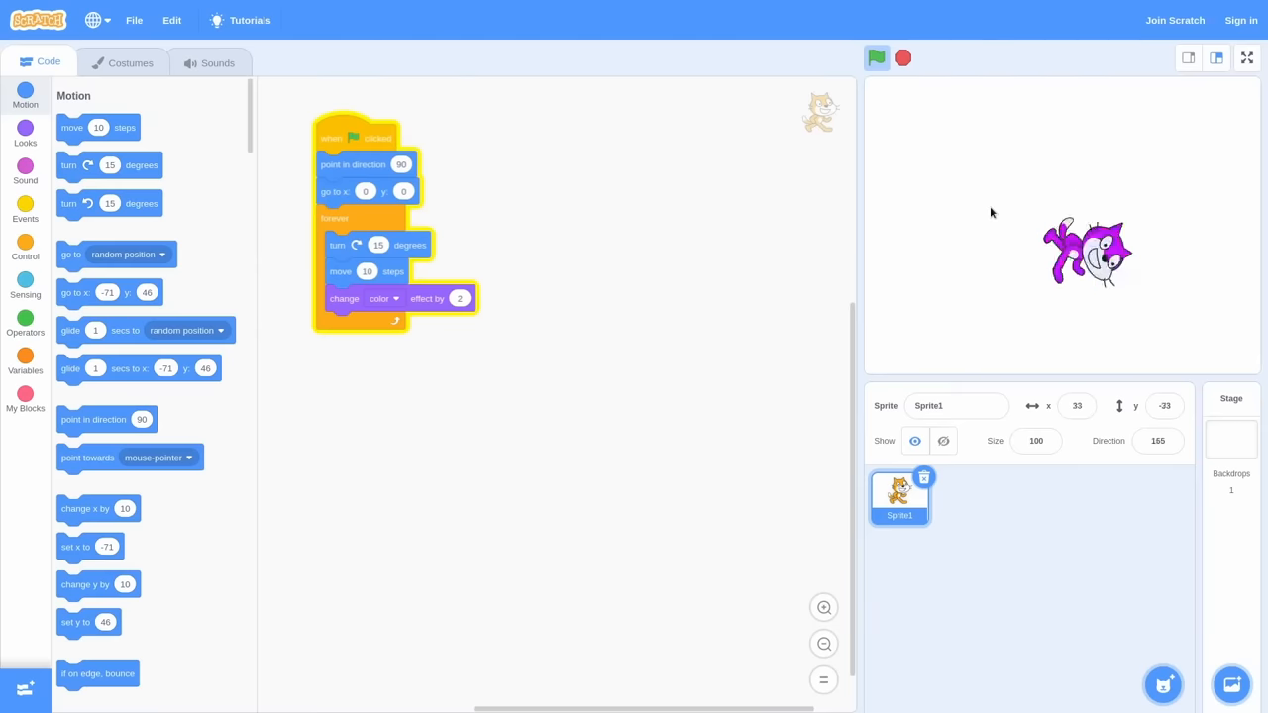
left_click(876, 57)
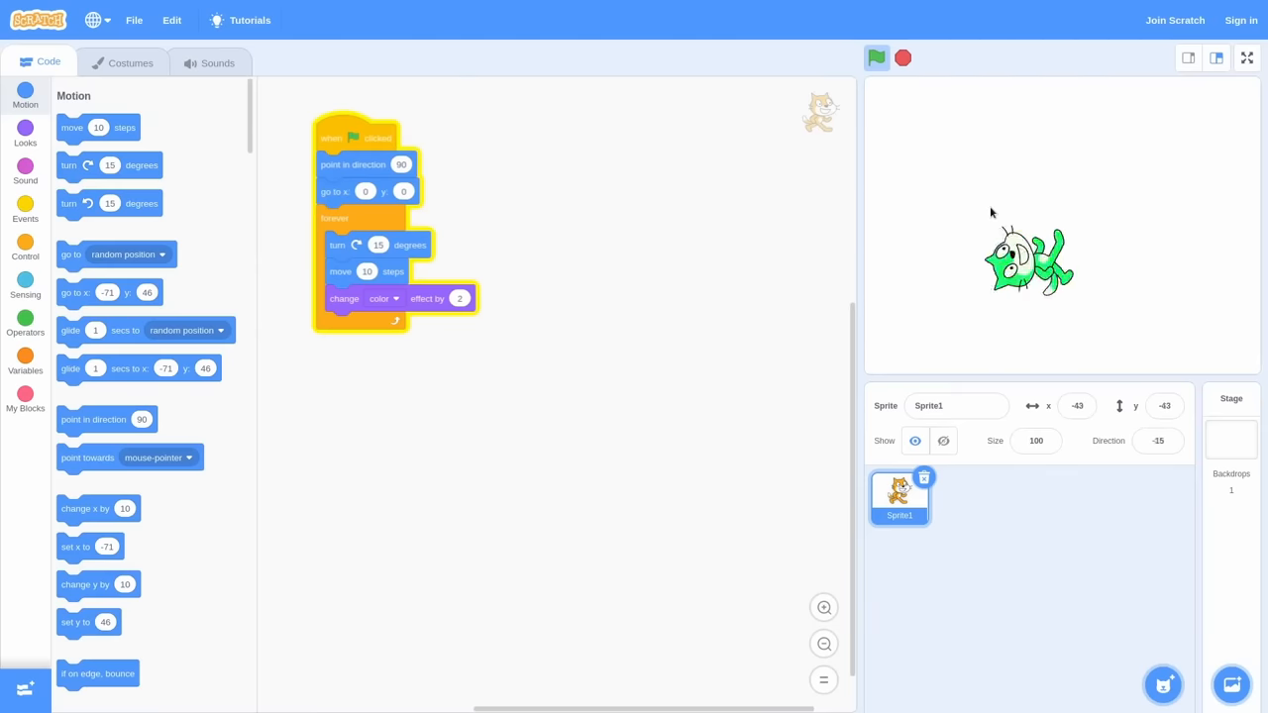
left_click(876, 58)
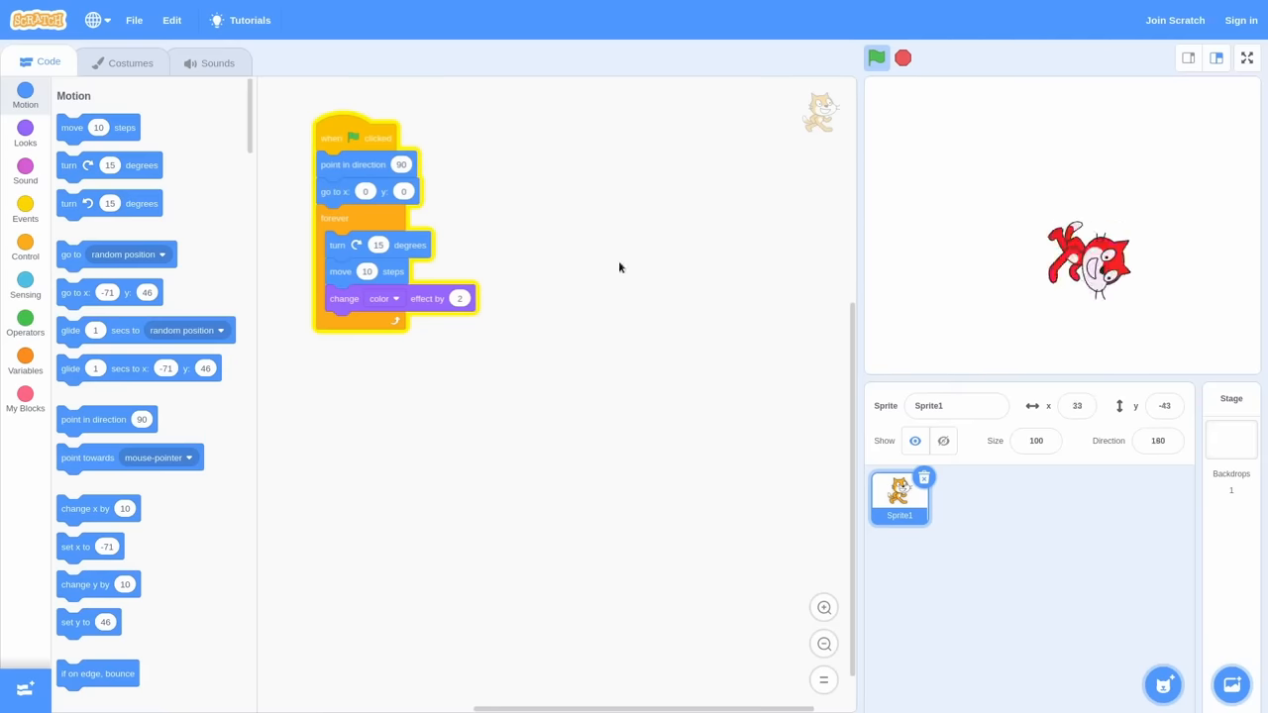
left_click(876, 58)
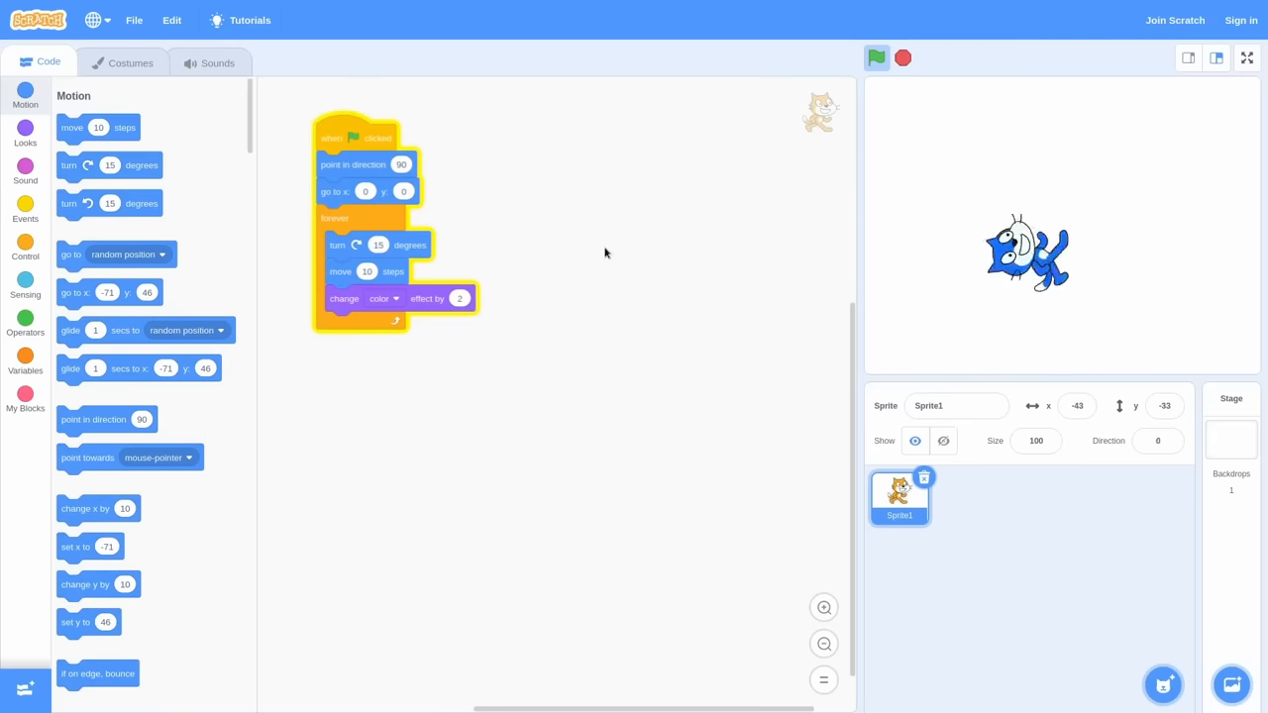
left_click(876, 58)
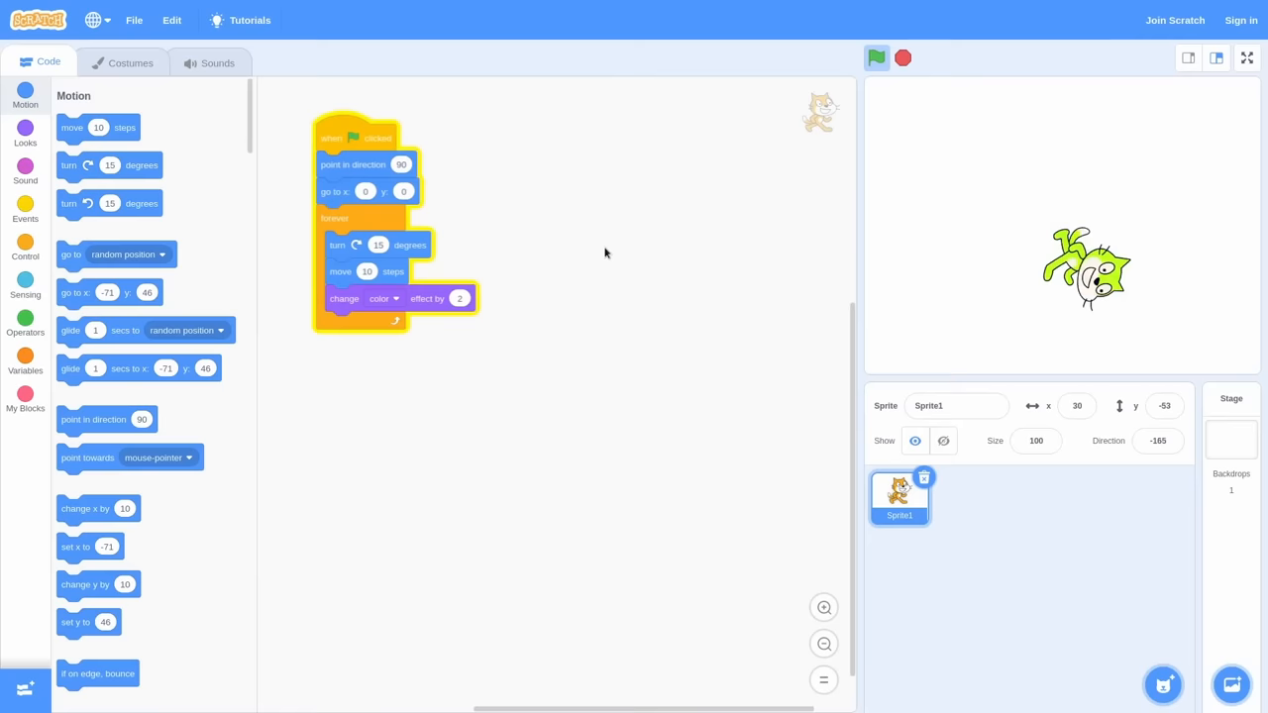
left_click(876, 57)
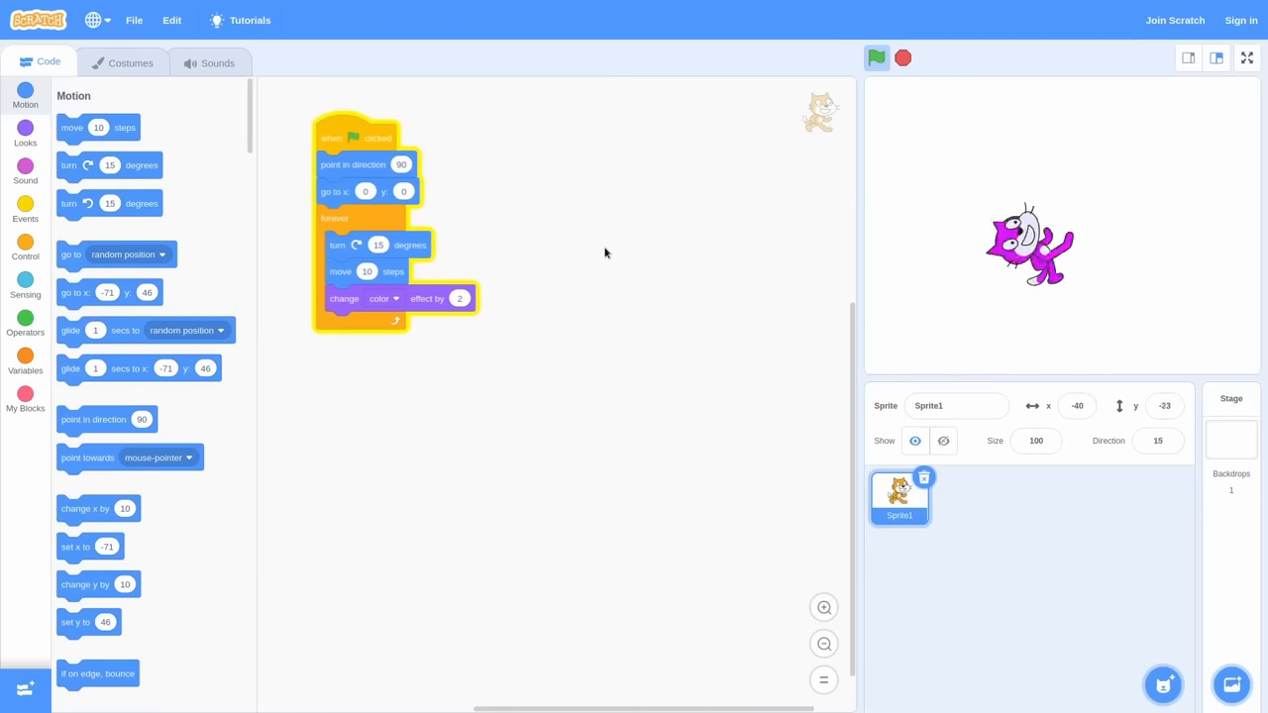
left_click(876, 58)
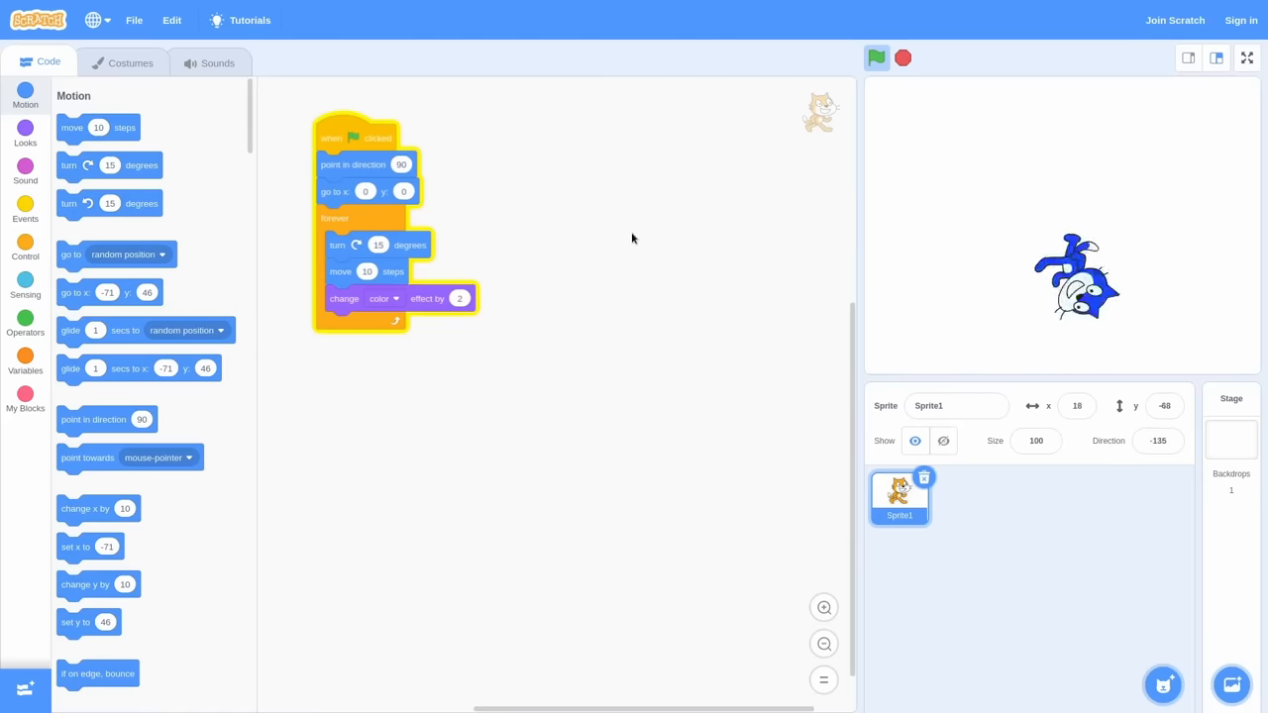
left_click(876, 57)
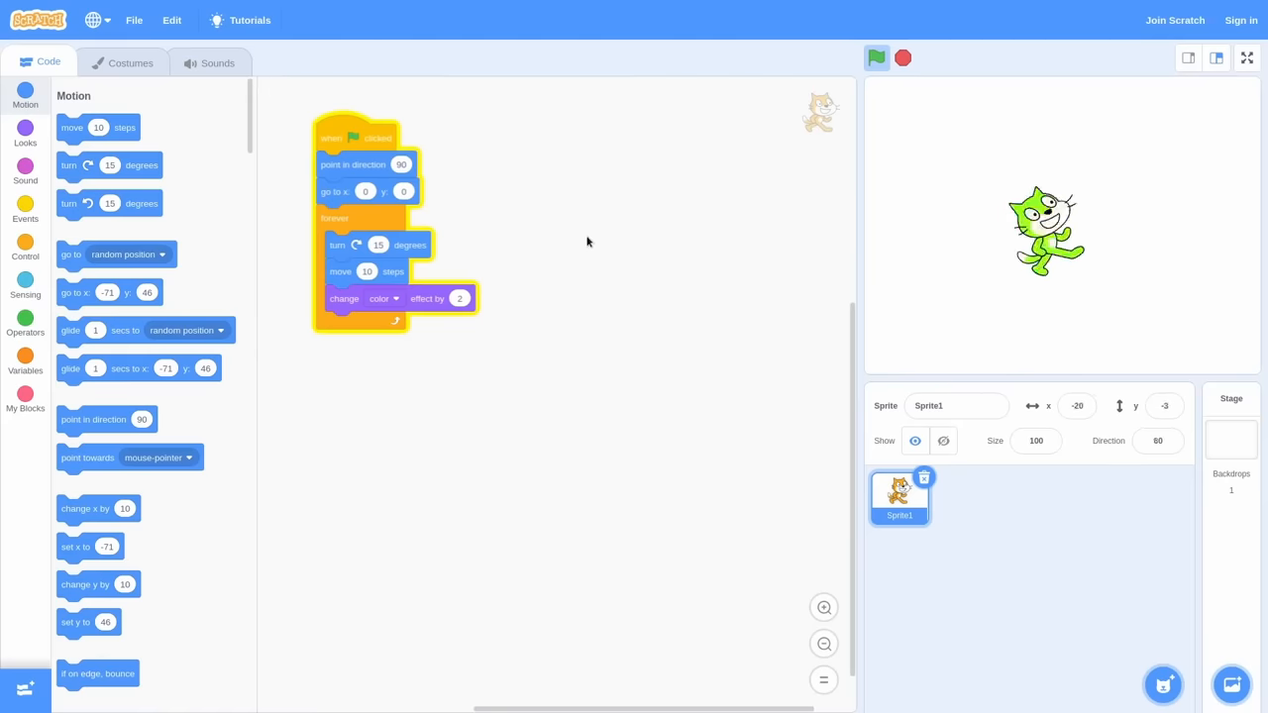
left_click(875, 58)
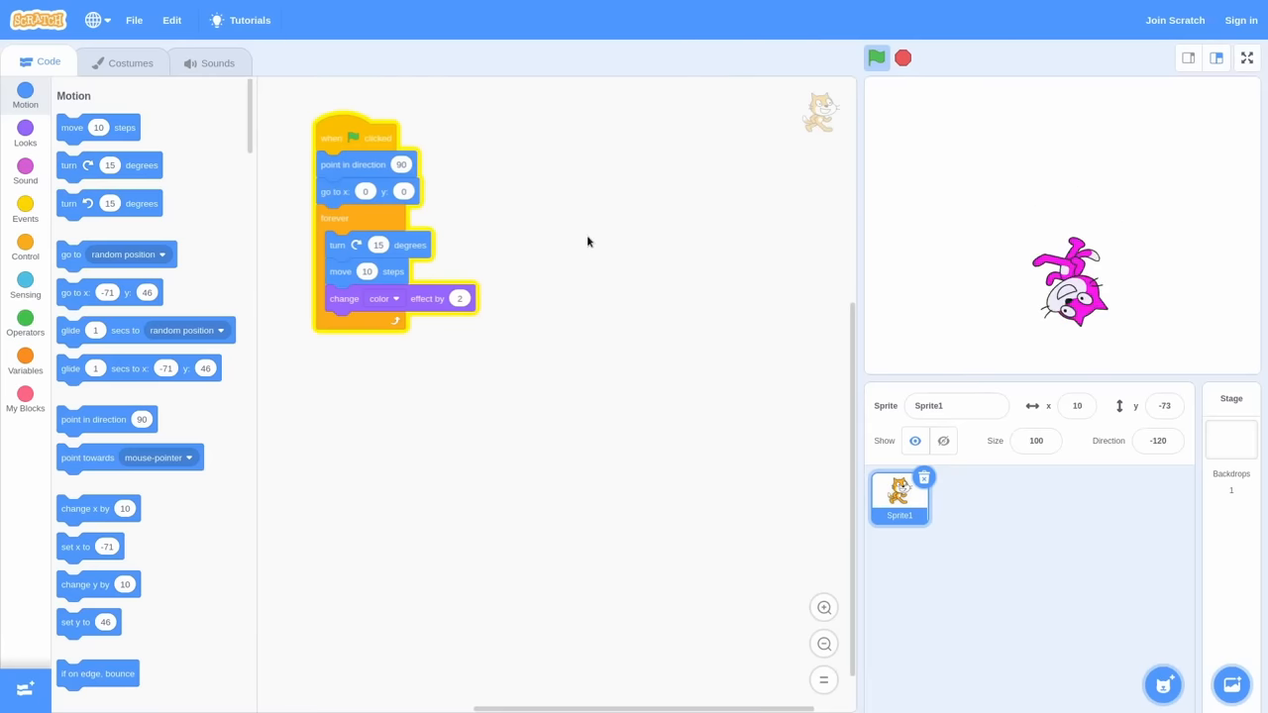
left_click(876, 57)
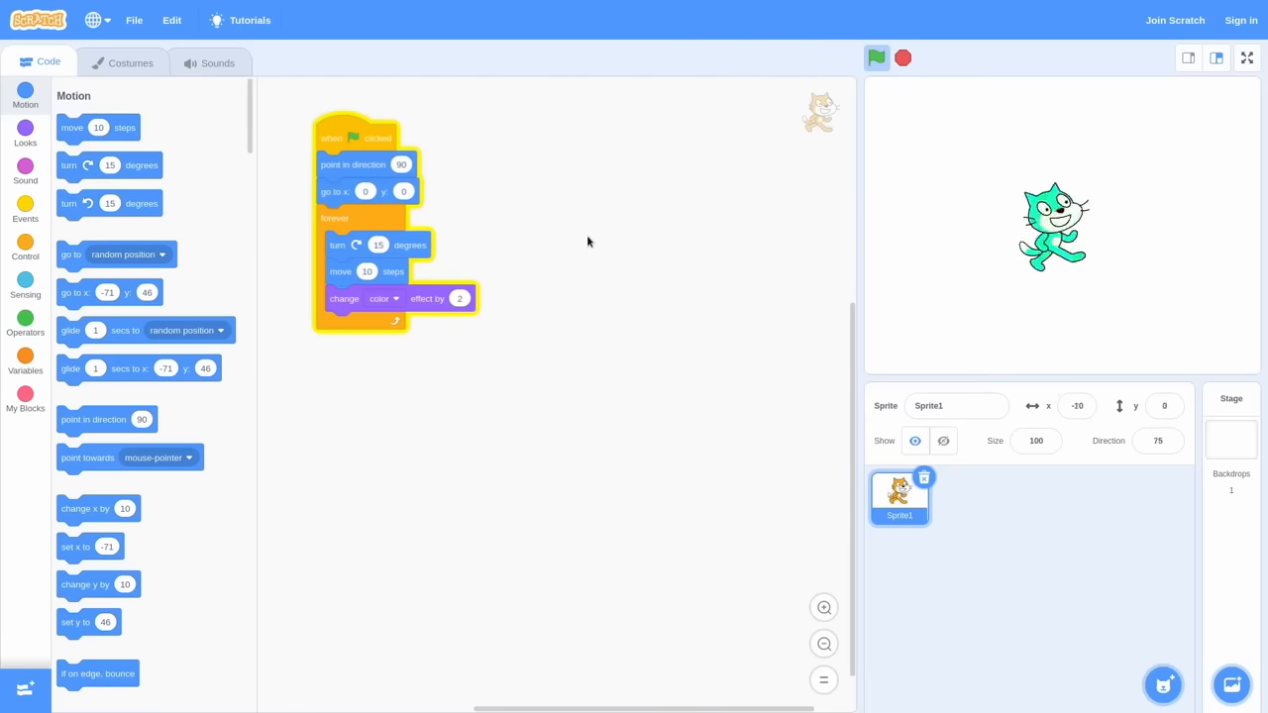
left_click(876, 57)
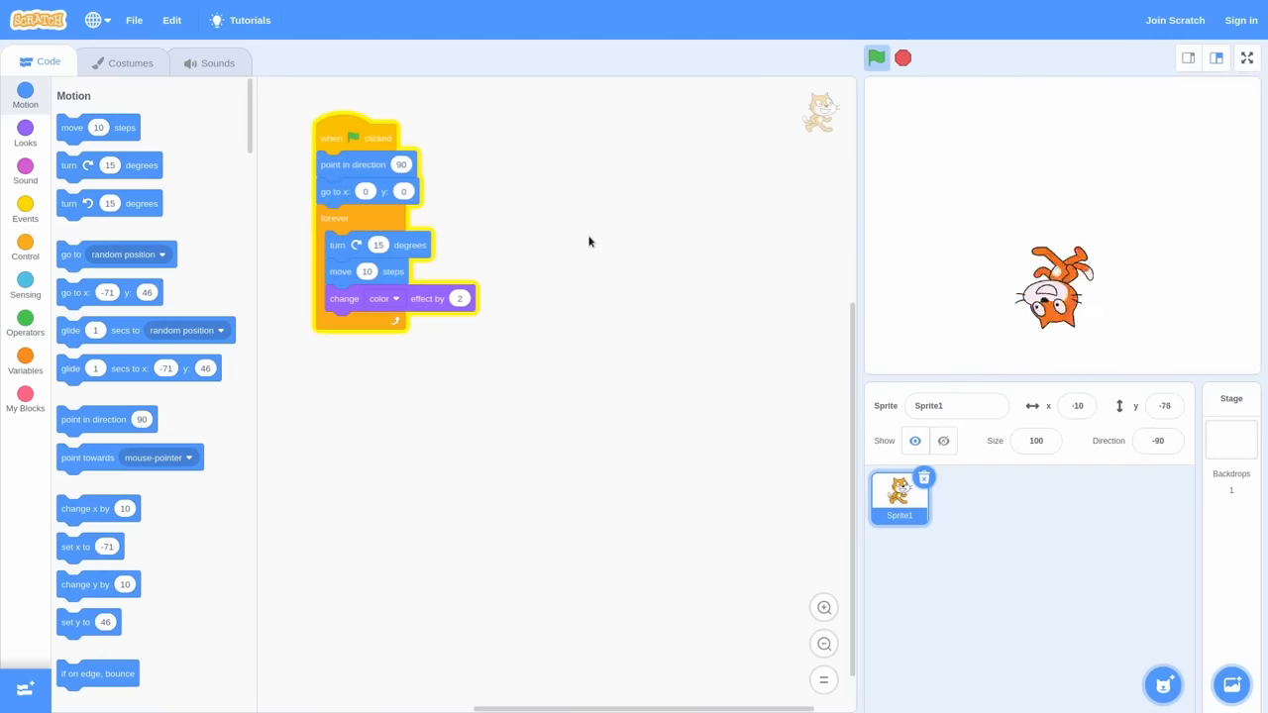
left_click(904, 57)
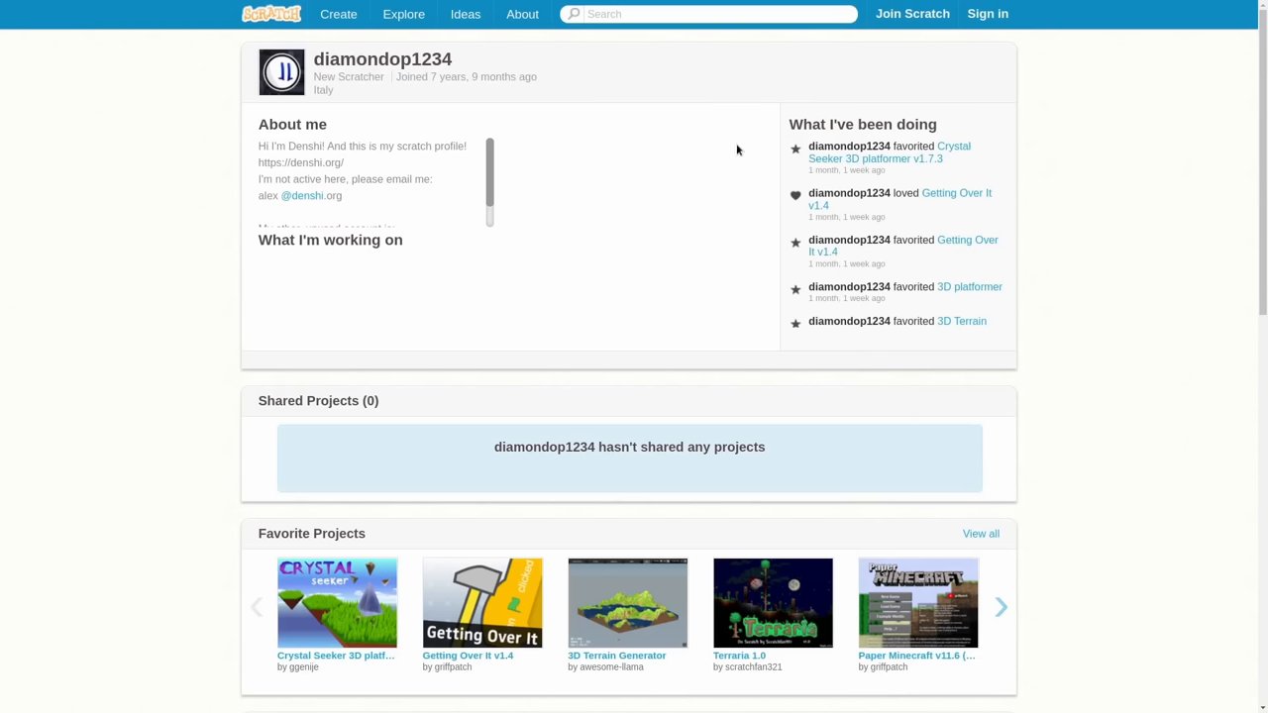
mouse_move(606, 468)
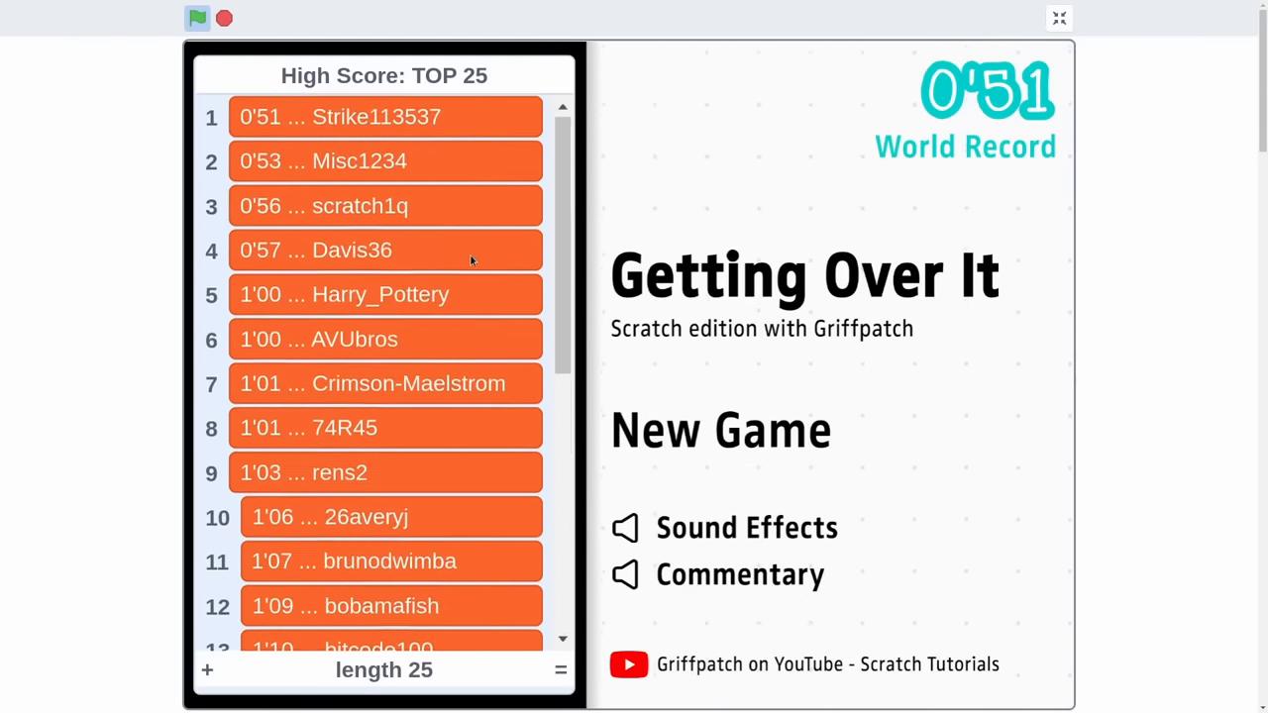
mouse_move(491, 246)
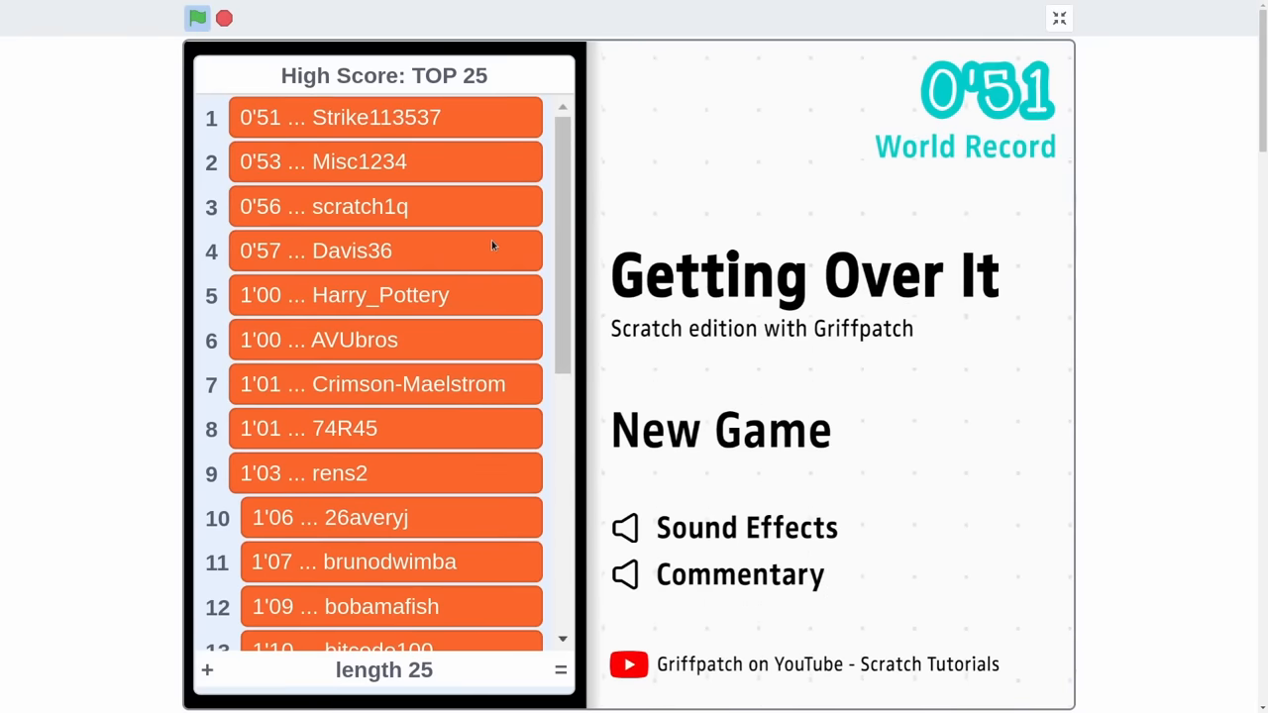
Scroll the profile page down to the Favorite Projects row with Getting Over It.
scroll("down", 3)
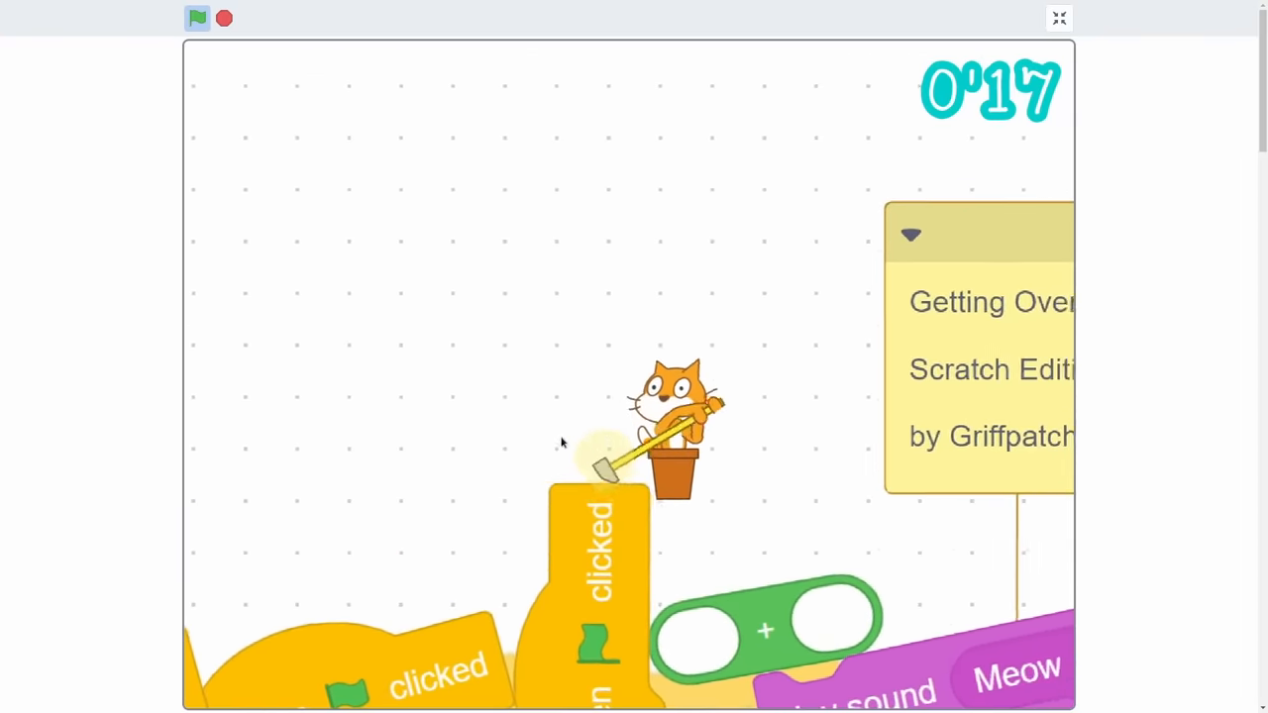
Swing the hammer to climb the potted cat over the code-block obstacles until 1'59.
left_click(1058, 16)
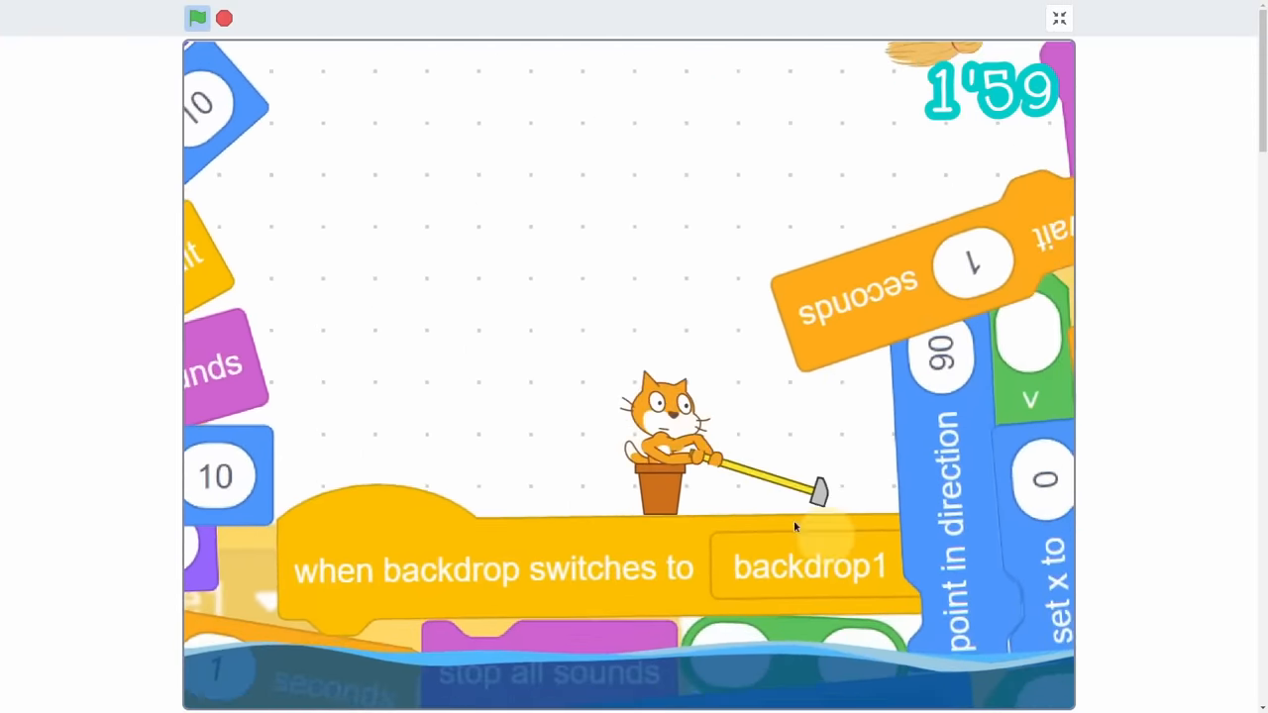
left_click(1058, 17)
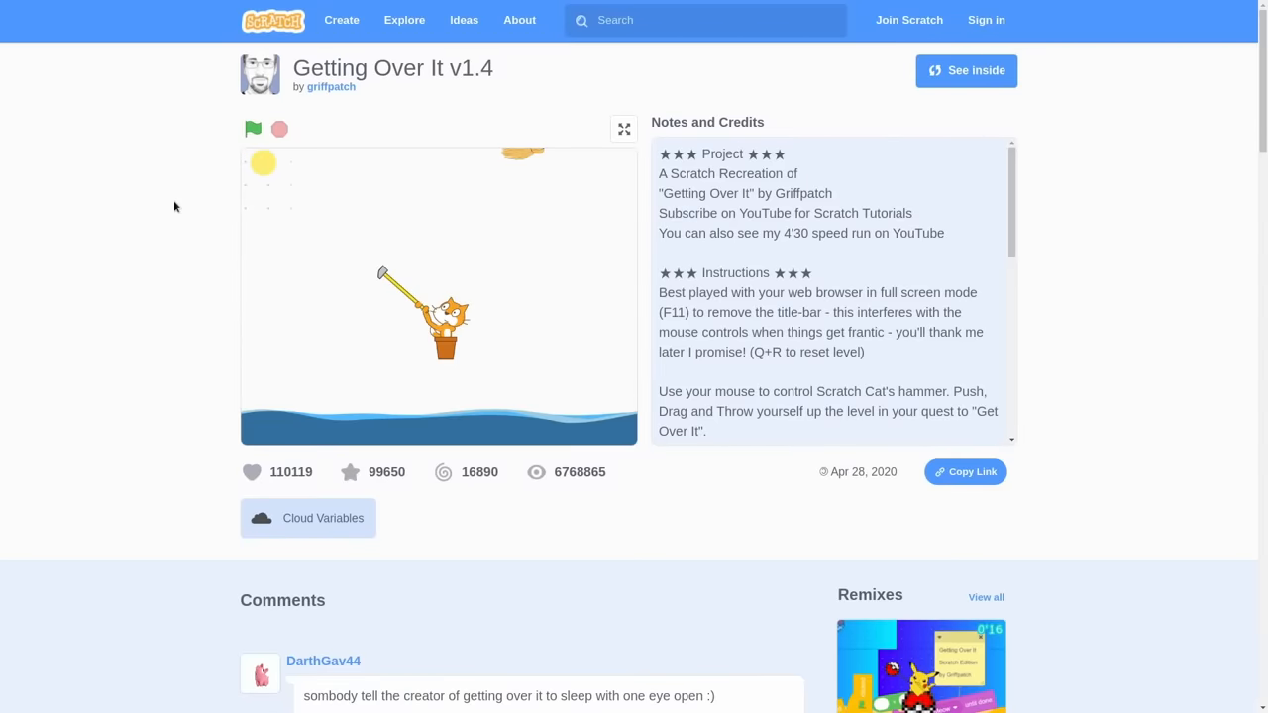
mouse_move(257, 103)
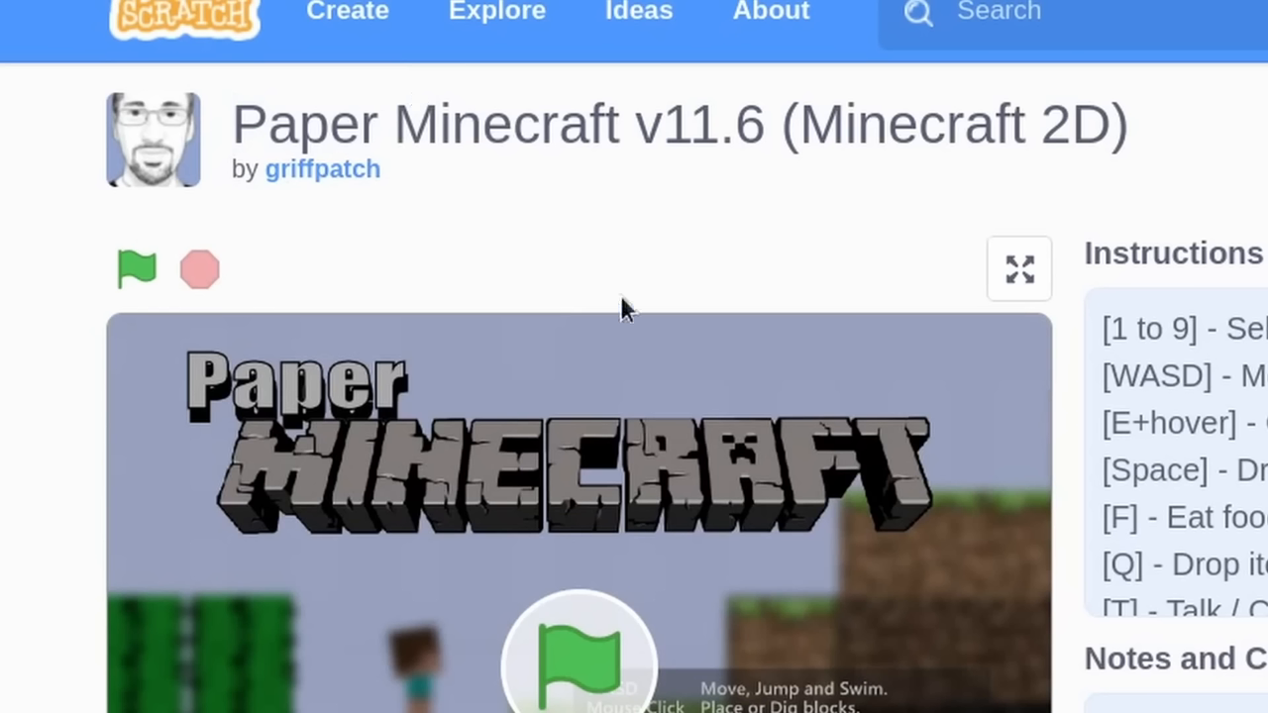
mouse_move(498, 103)
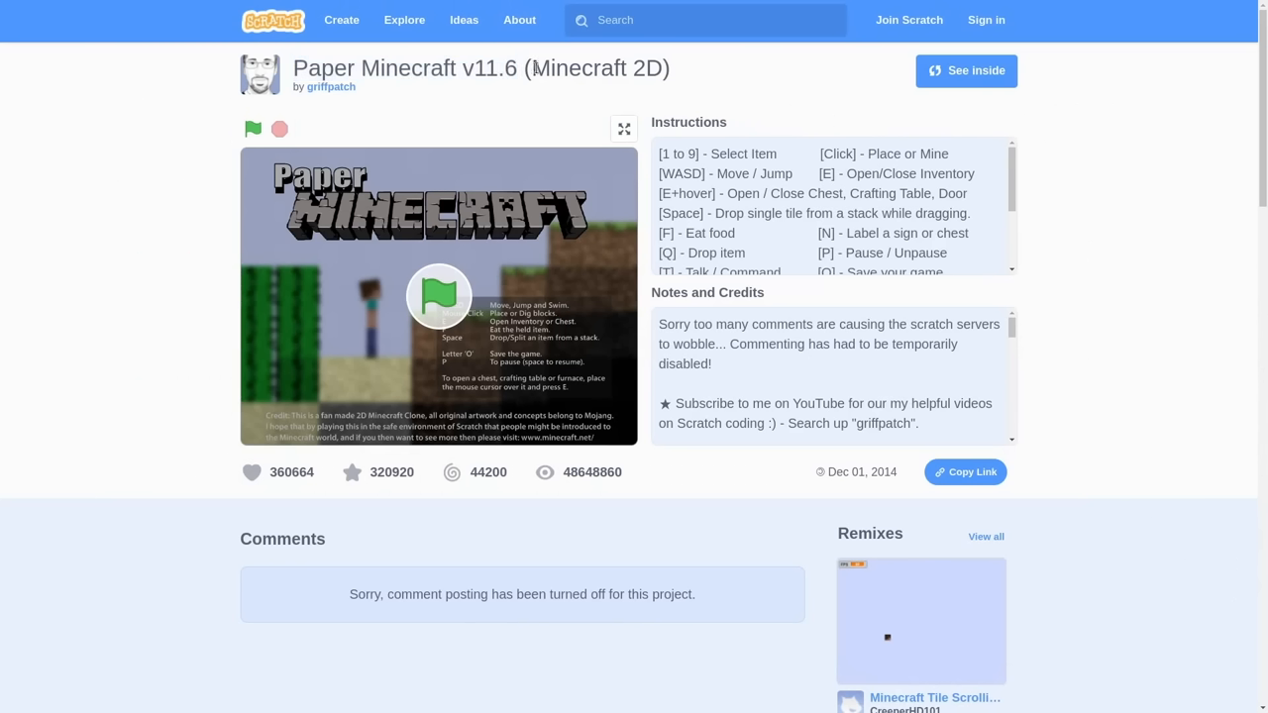
Select the Paper Minecraft v11.6 title and show the game full screen.
triple_click(476, 67)
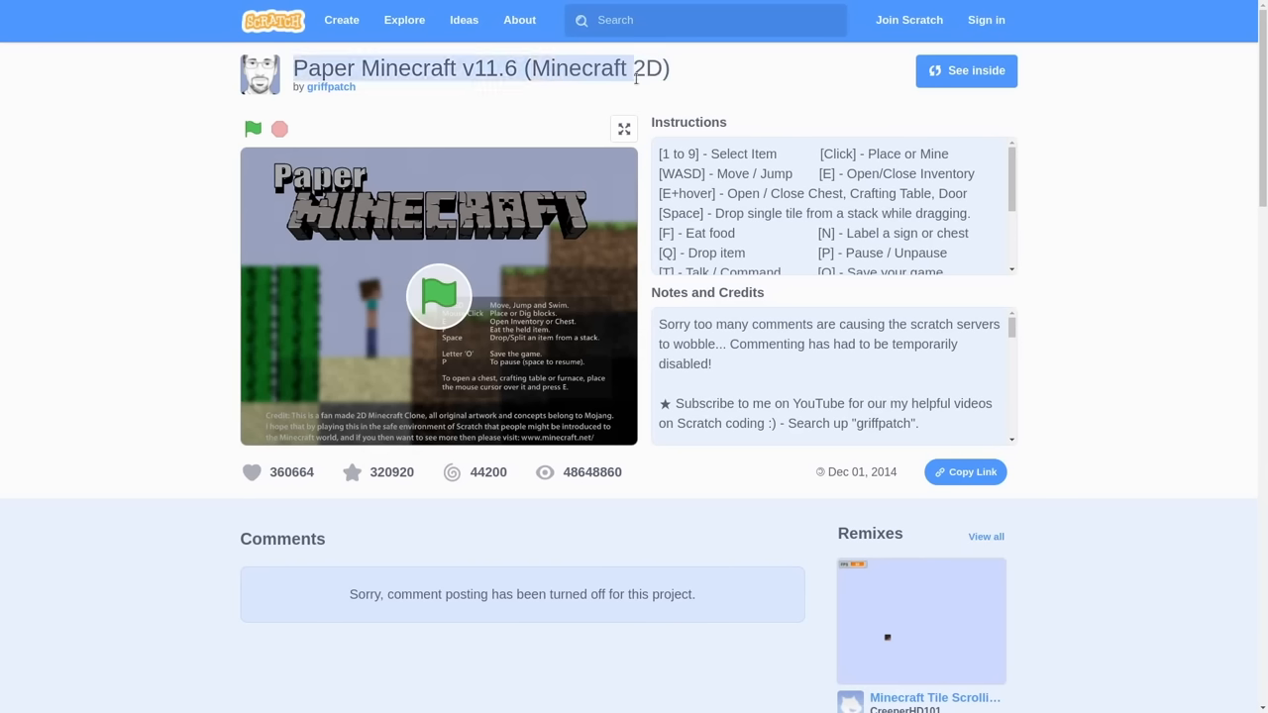
mouse_move(622, 127)
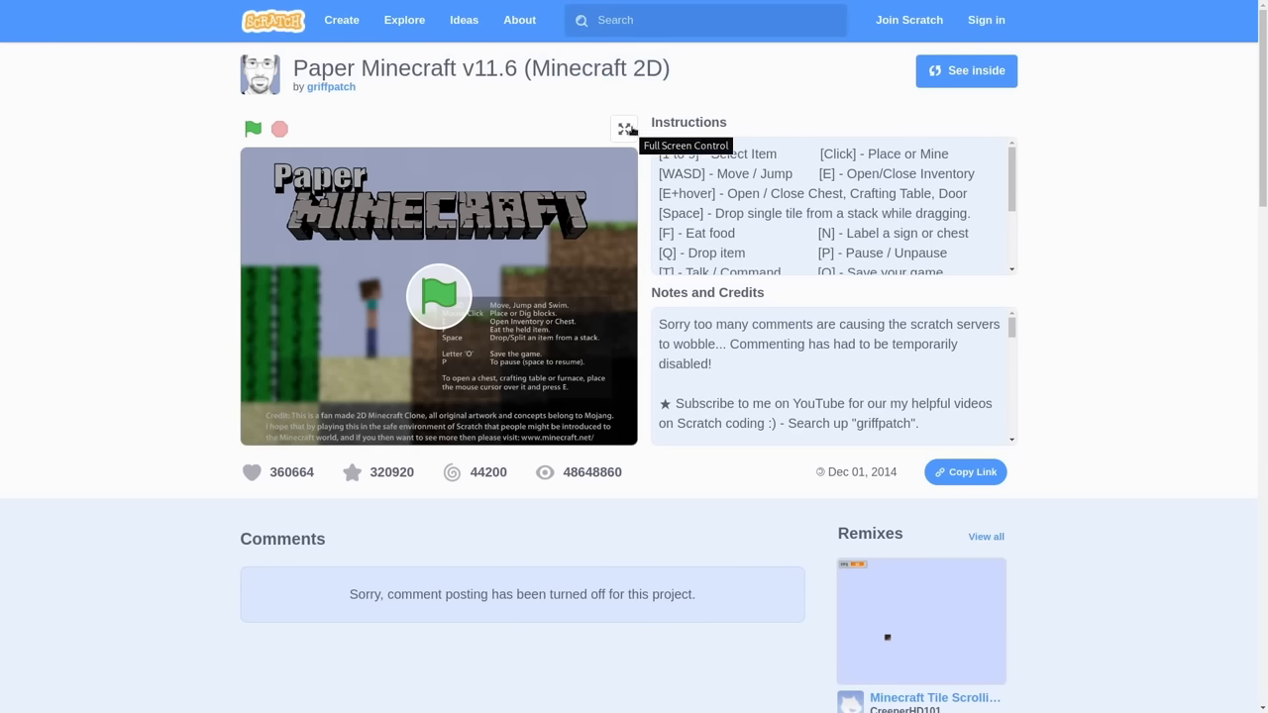
left_click(622, 128)
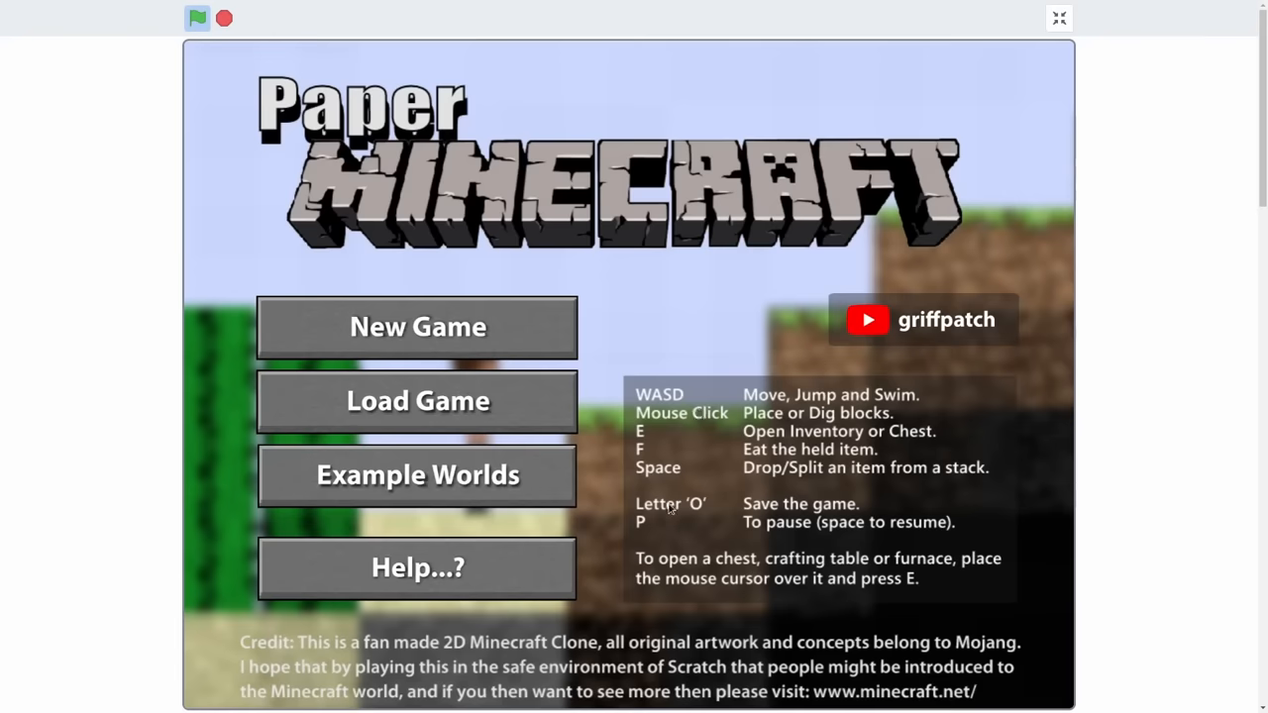
mouse_move(428, 333)
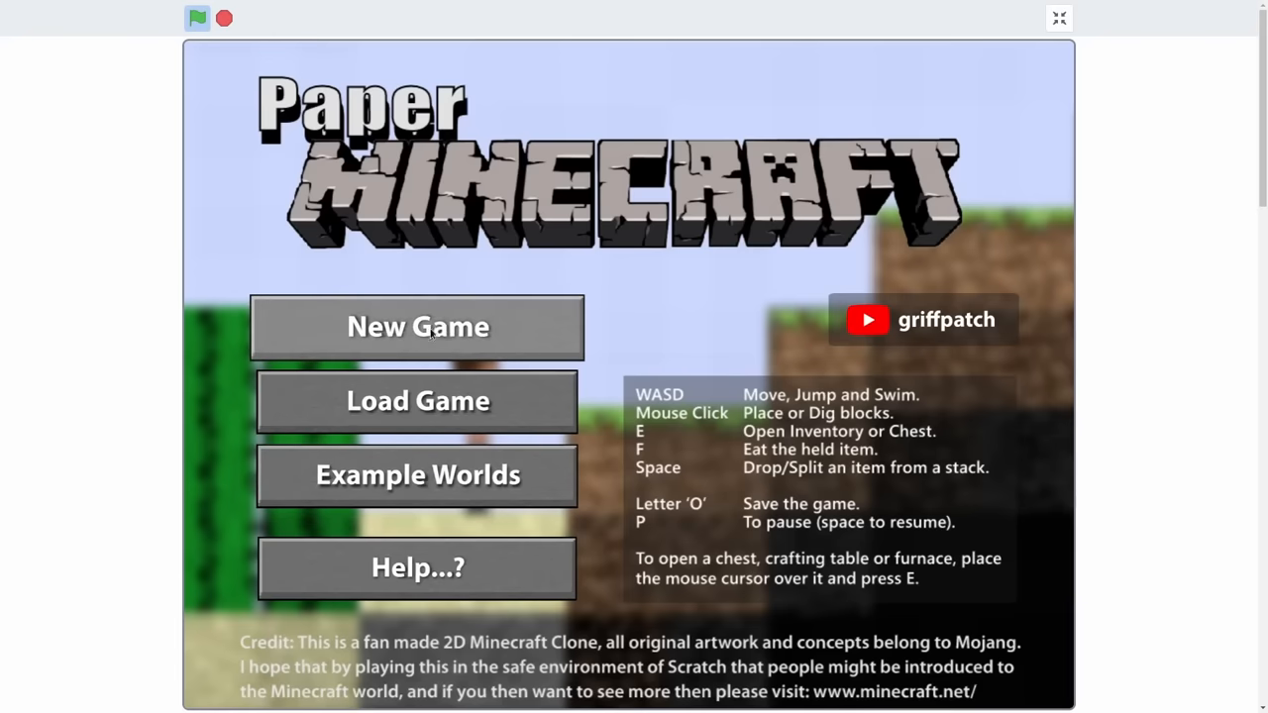
Start a new Creative-mode Paper Minecraft world and confirm its settings.
left_click(417, 327)
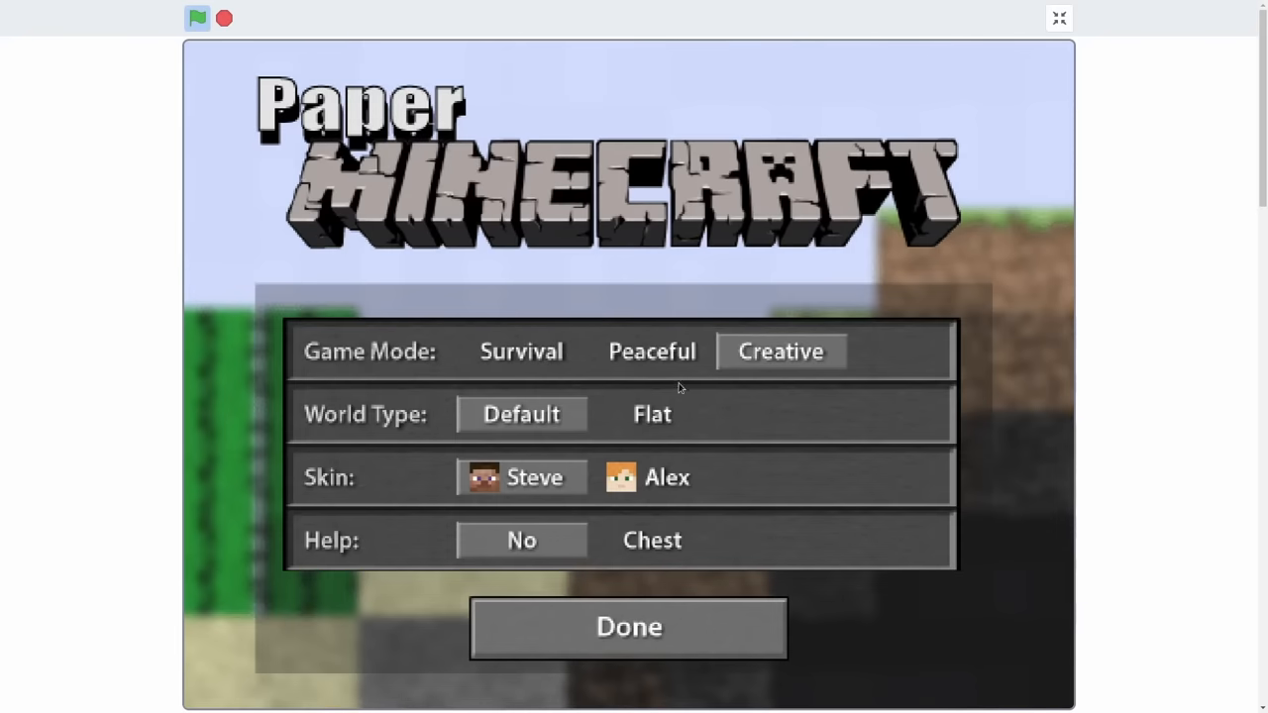
left_click(630, 627)
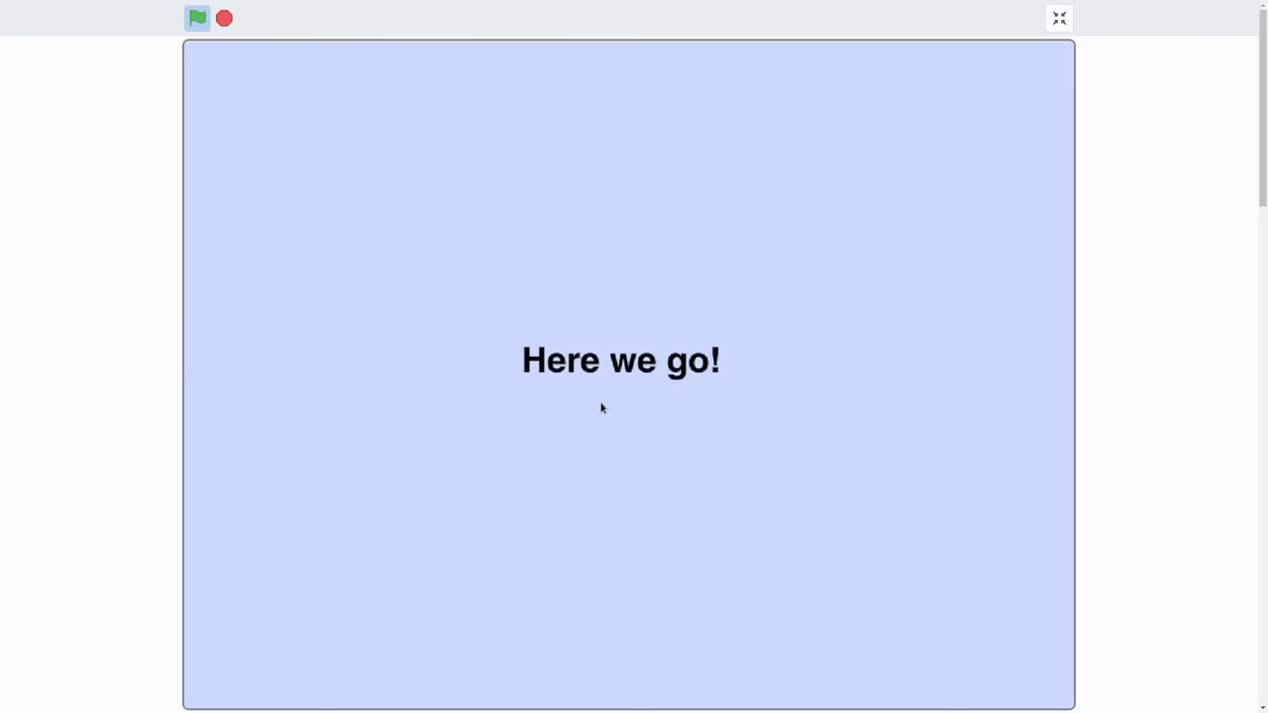
left_click(198, 16)
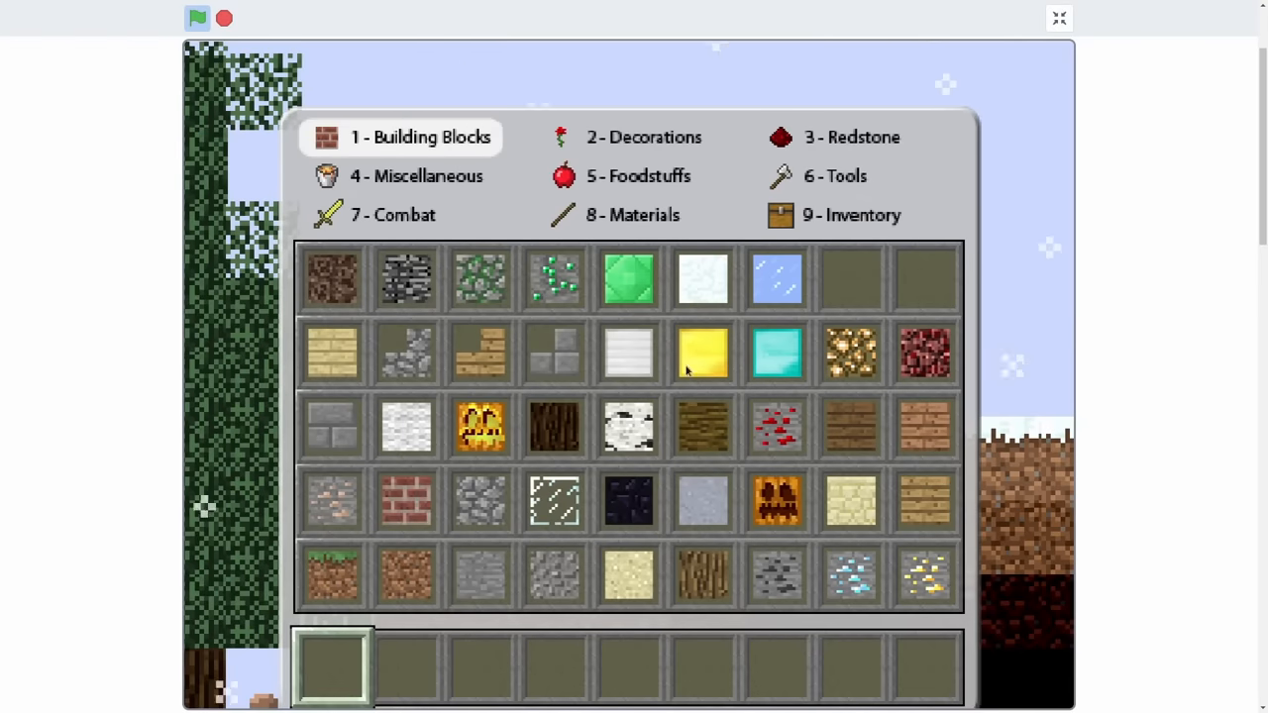
Switch the inventory to 4 - Miscellaneous and pick up the Spawn Village House item.
left_click(420, 175)
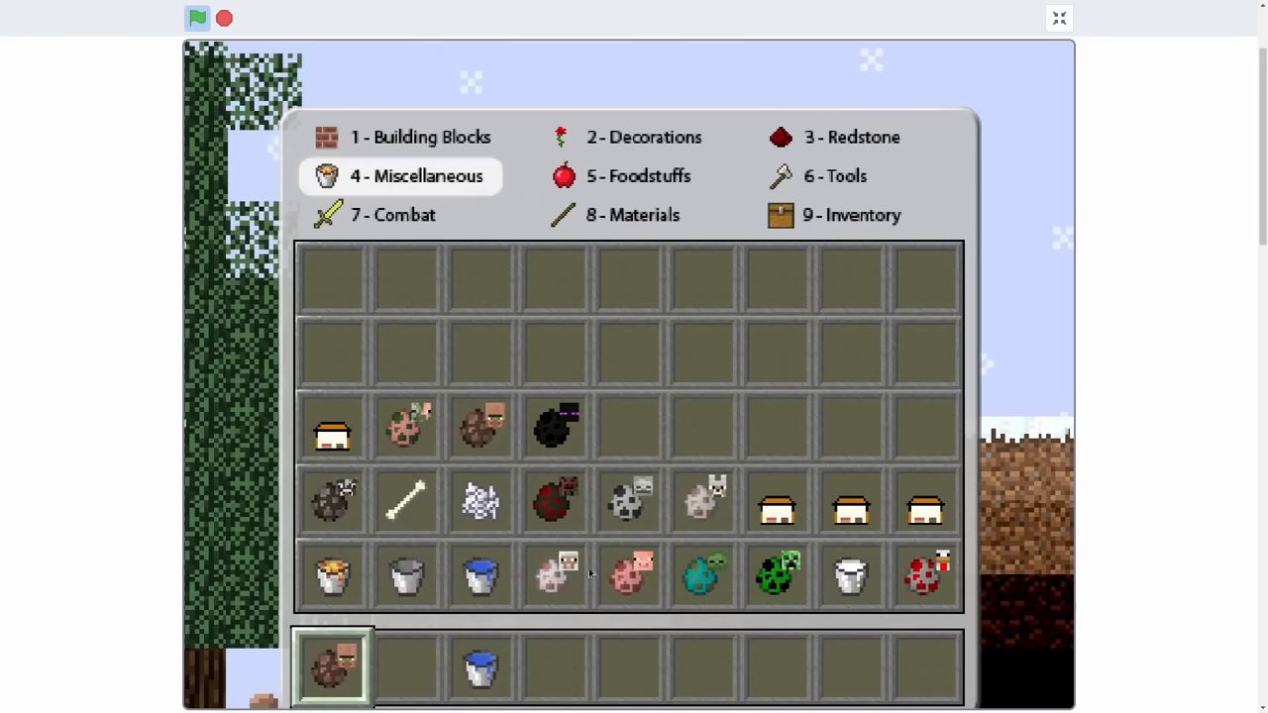
mouse_move(775, 505)
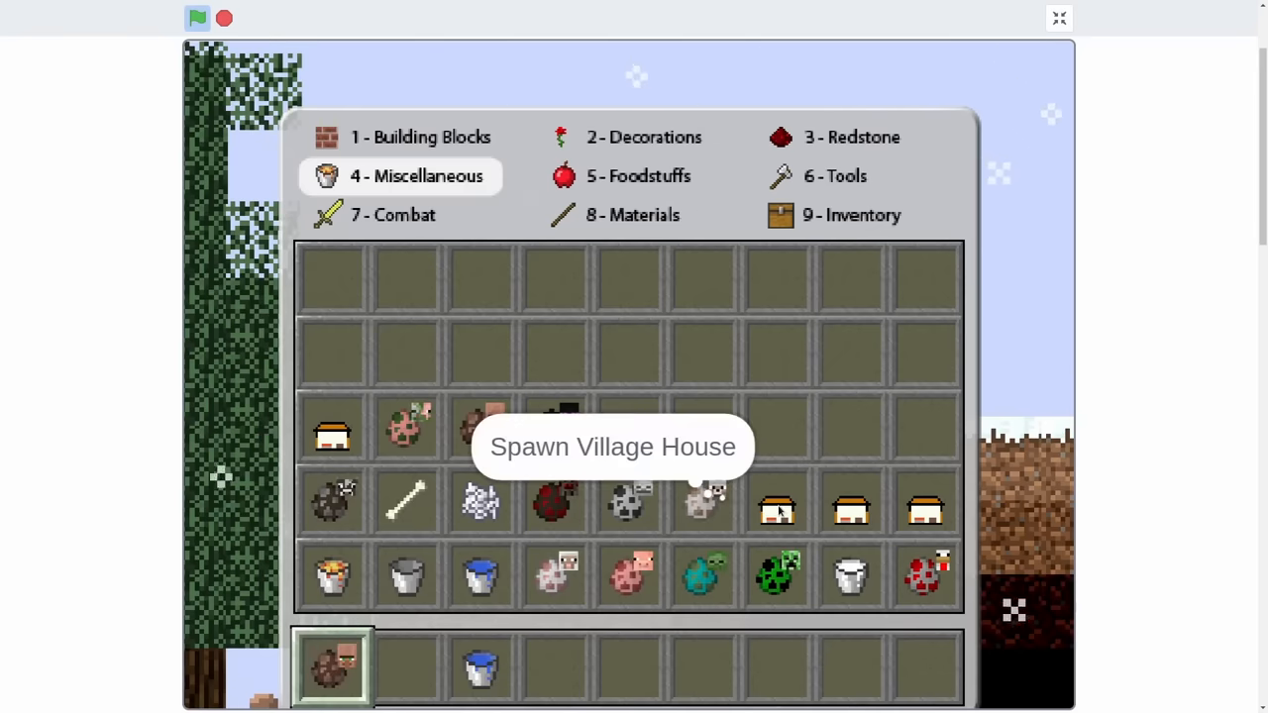
left_click(848, 137)
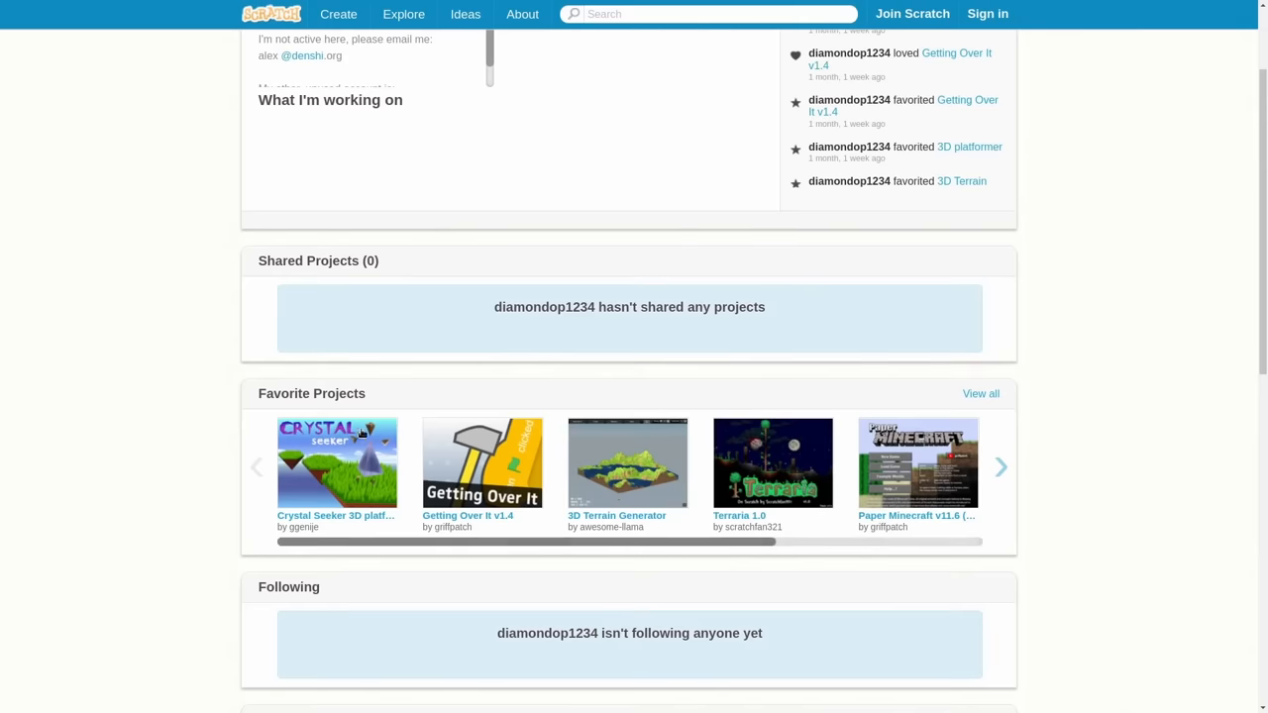
scroll("up", 3)
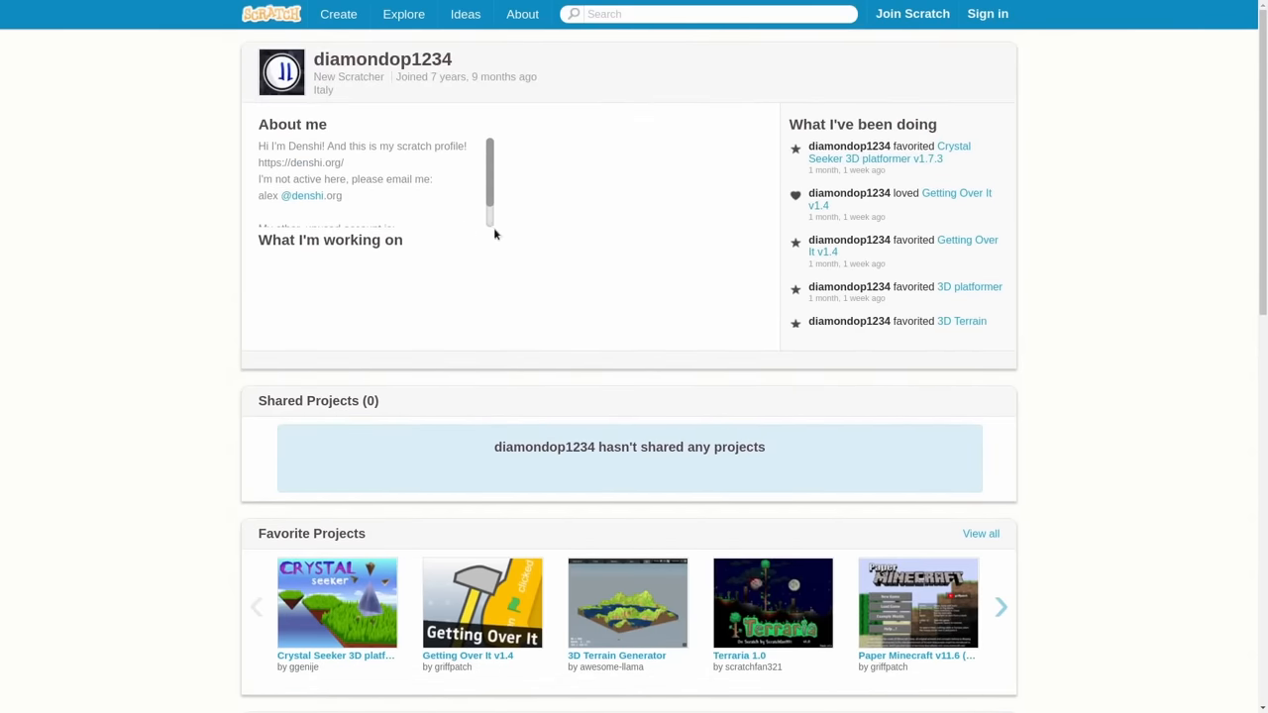
mouse_move(668, 281)
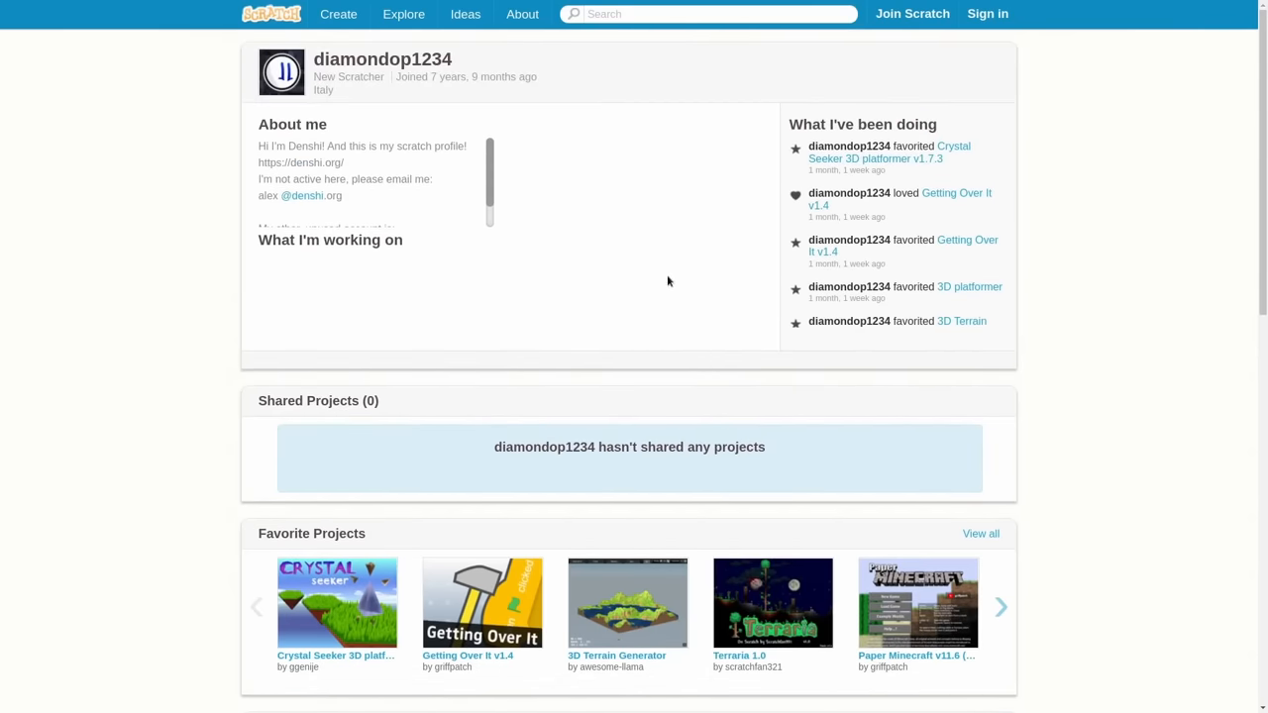
mouse_move(670, 251)
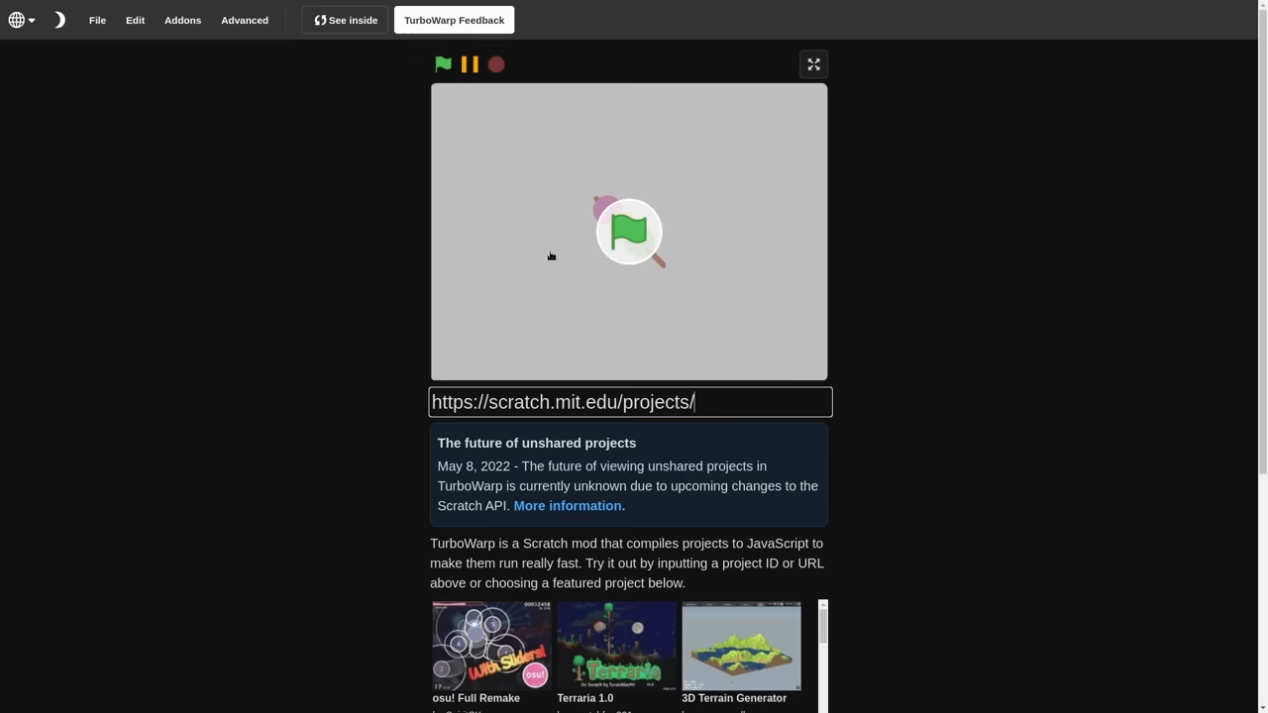
mouse_move(547, 270)
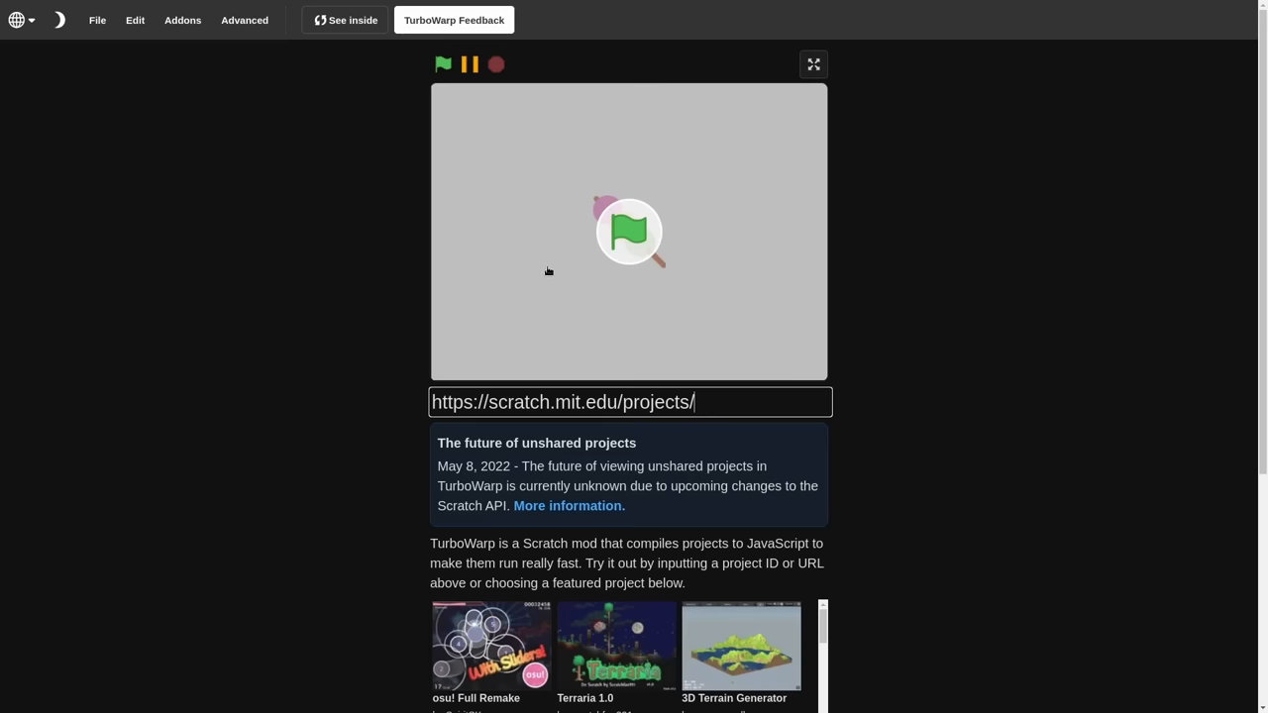
Load the featured Terraria 1.0 project from the TurboWarp home page.
scroll("down", 3)
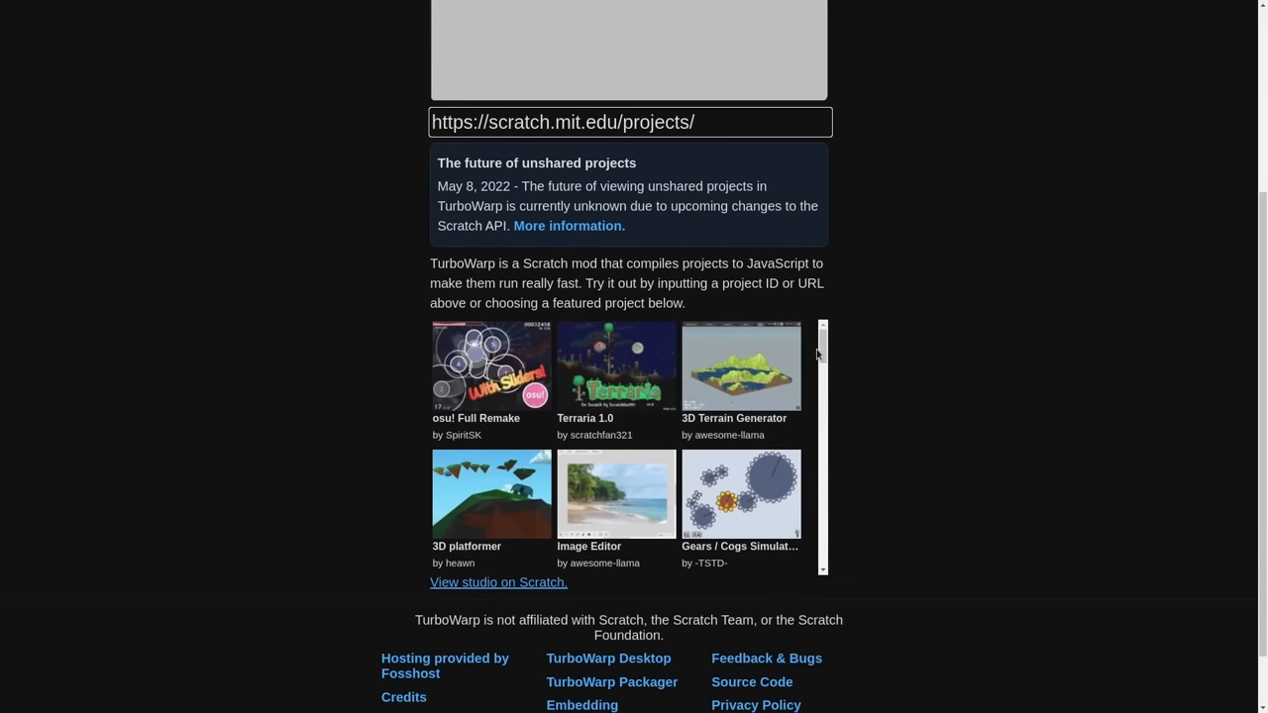
left_click(638, 369)
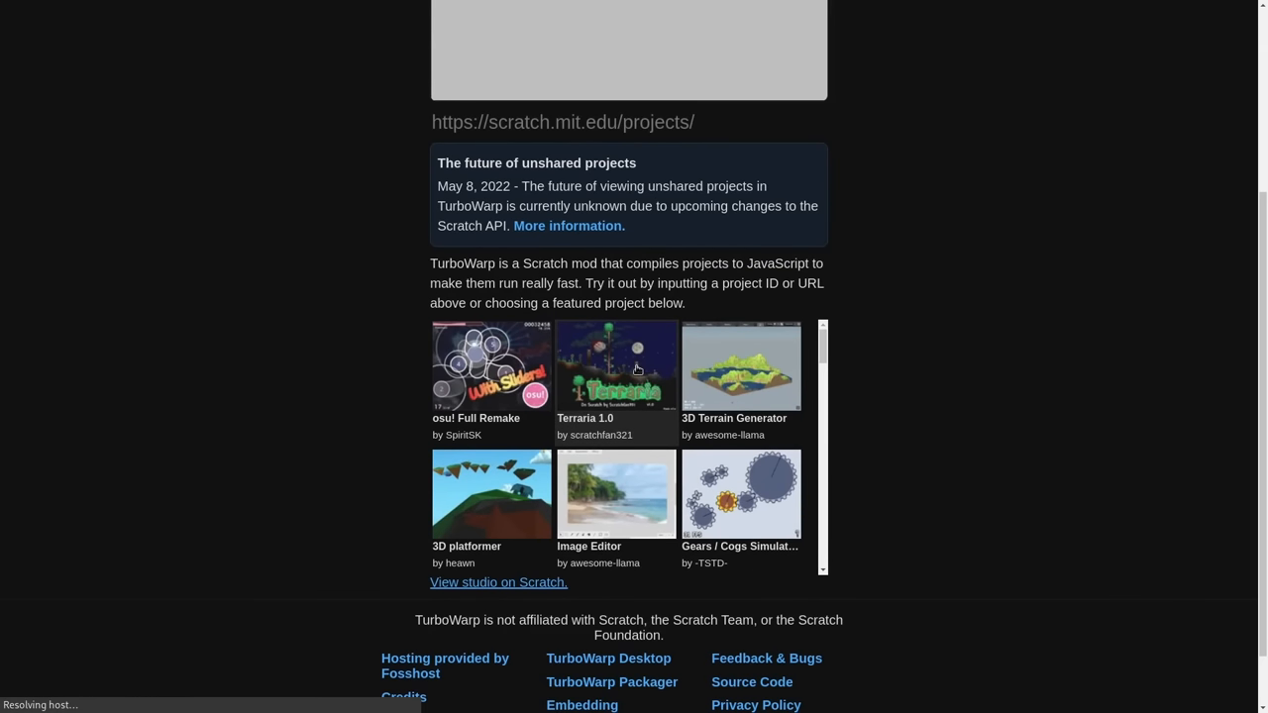
left_click(616, 364)
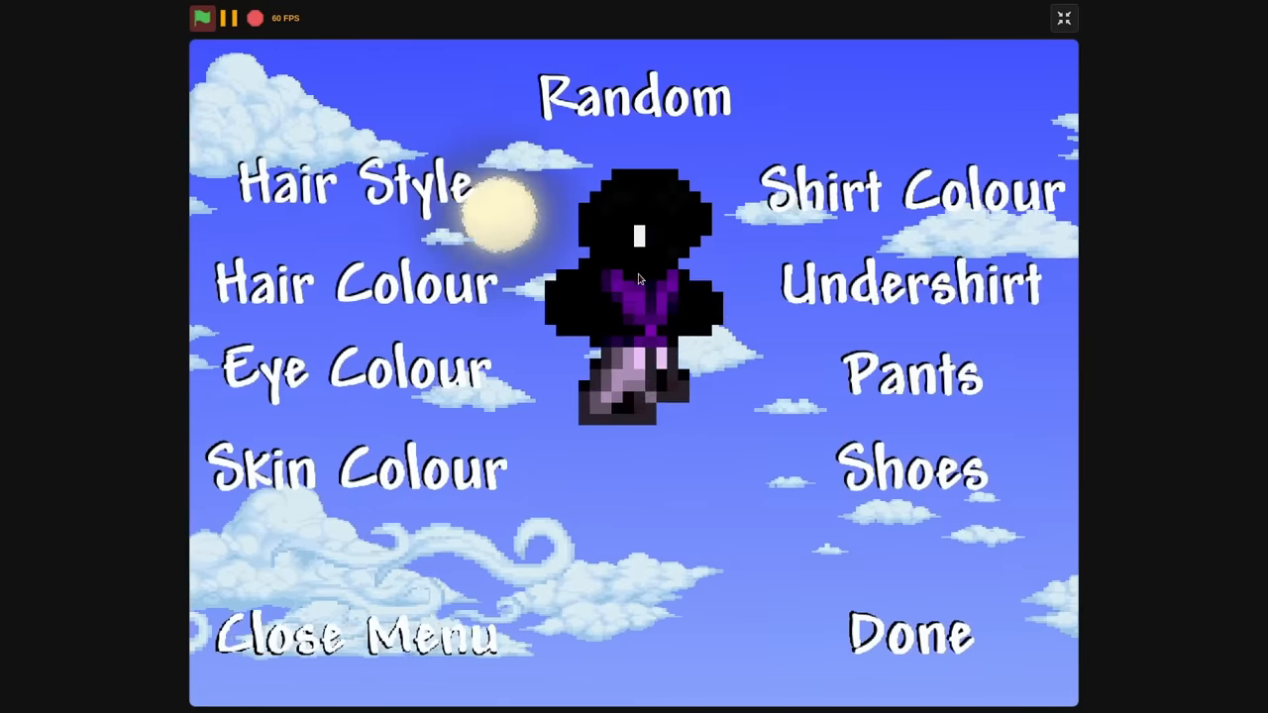
Randomize the Terraria character's look twice with the Random option.
left_click(634, 95)
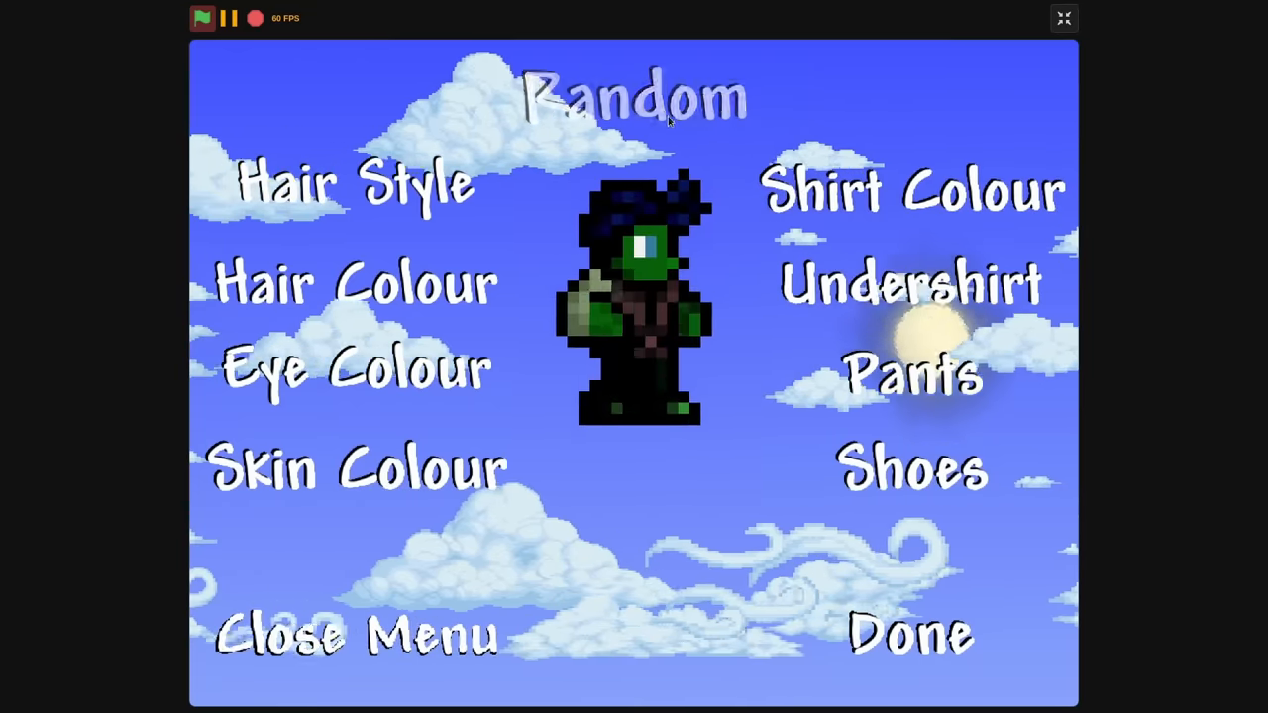
left_click(636, 99)
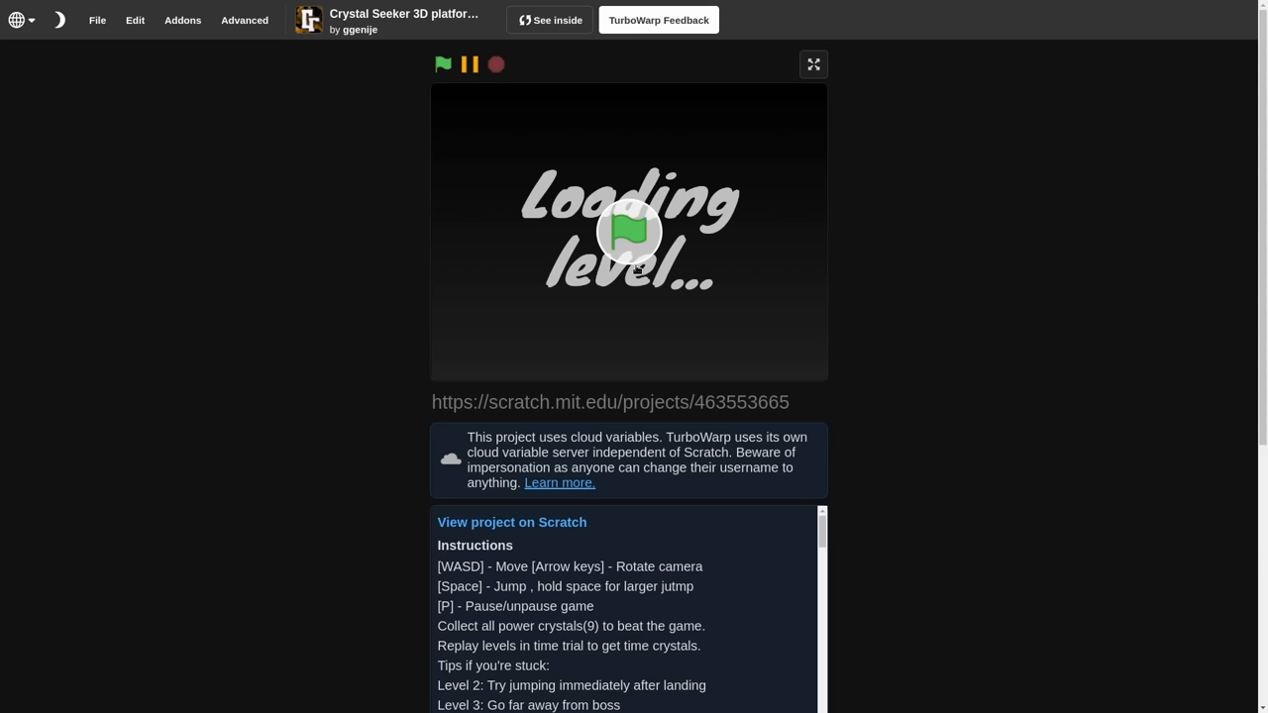
mouse_move(893, 186)
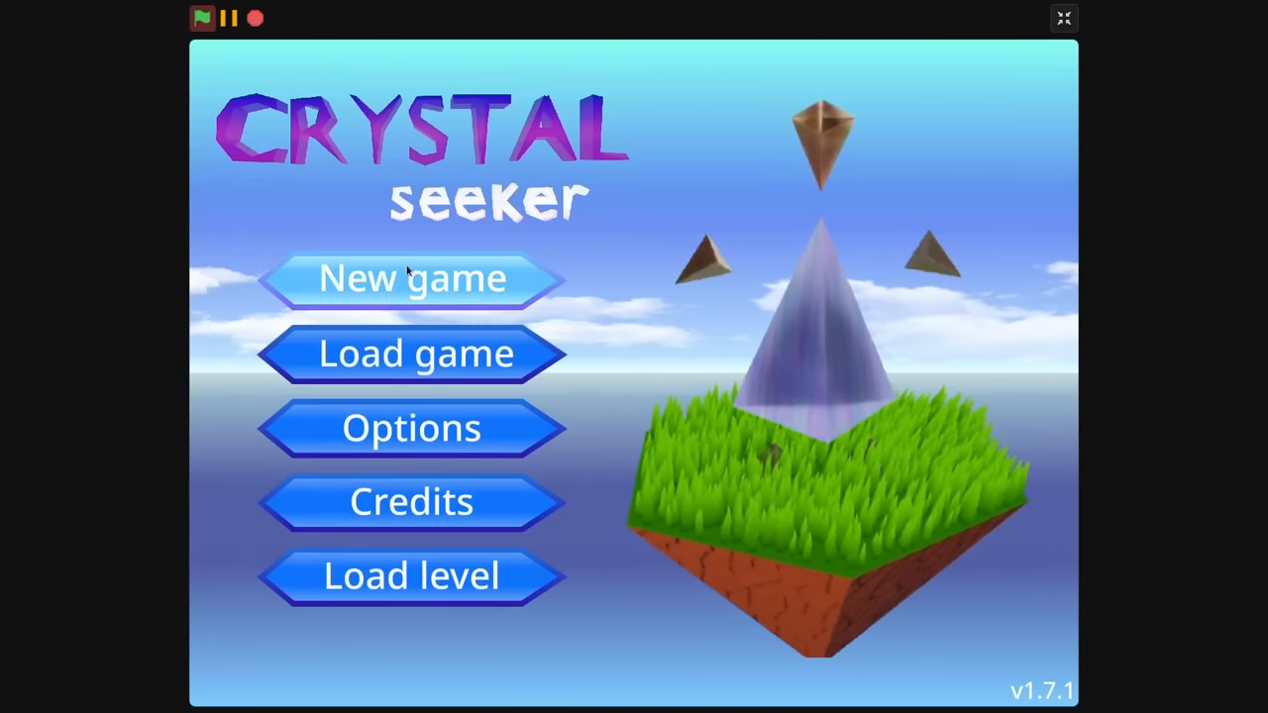
Begin a new Crystal Seeker game to reach the level selection.
left_click(413, 278)
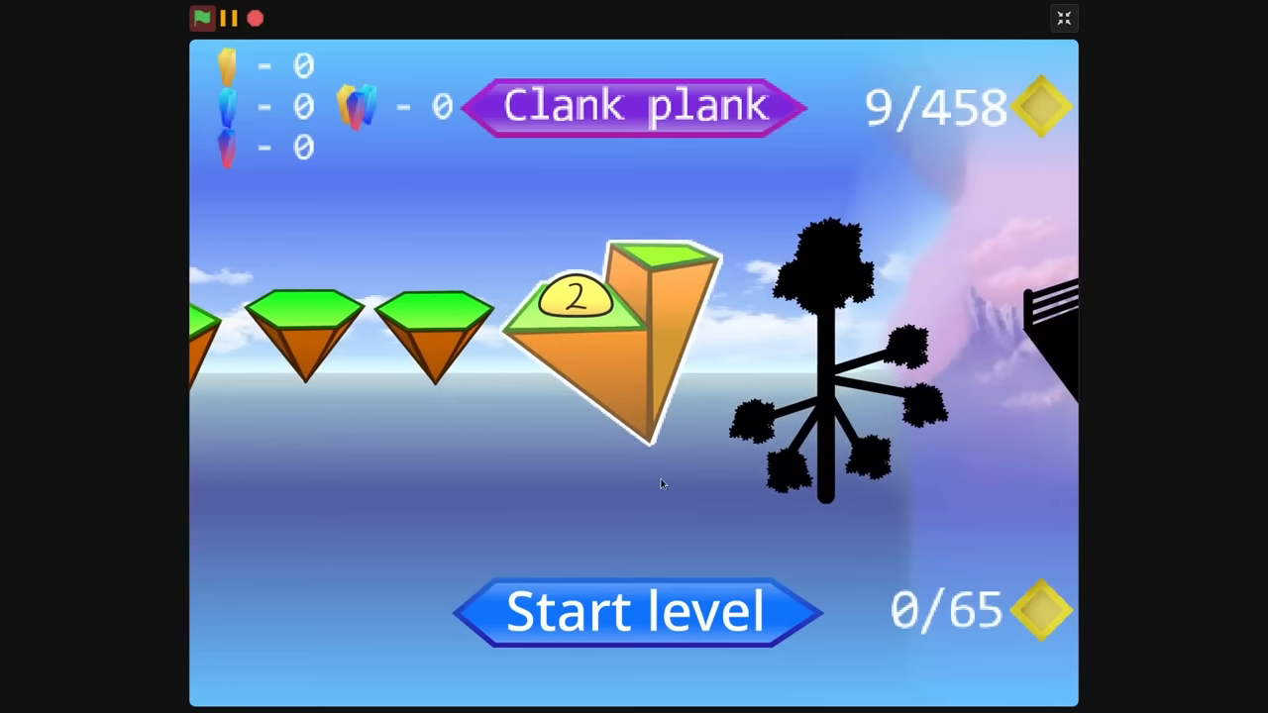
Start the Clank plank level from the level select screen.
left_click(644, 610)
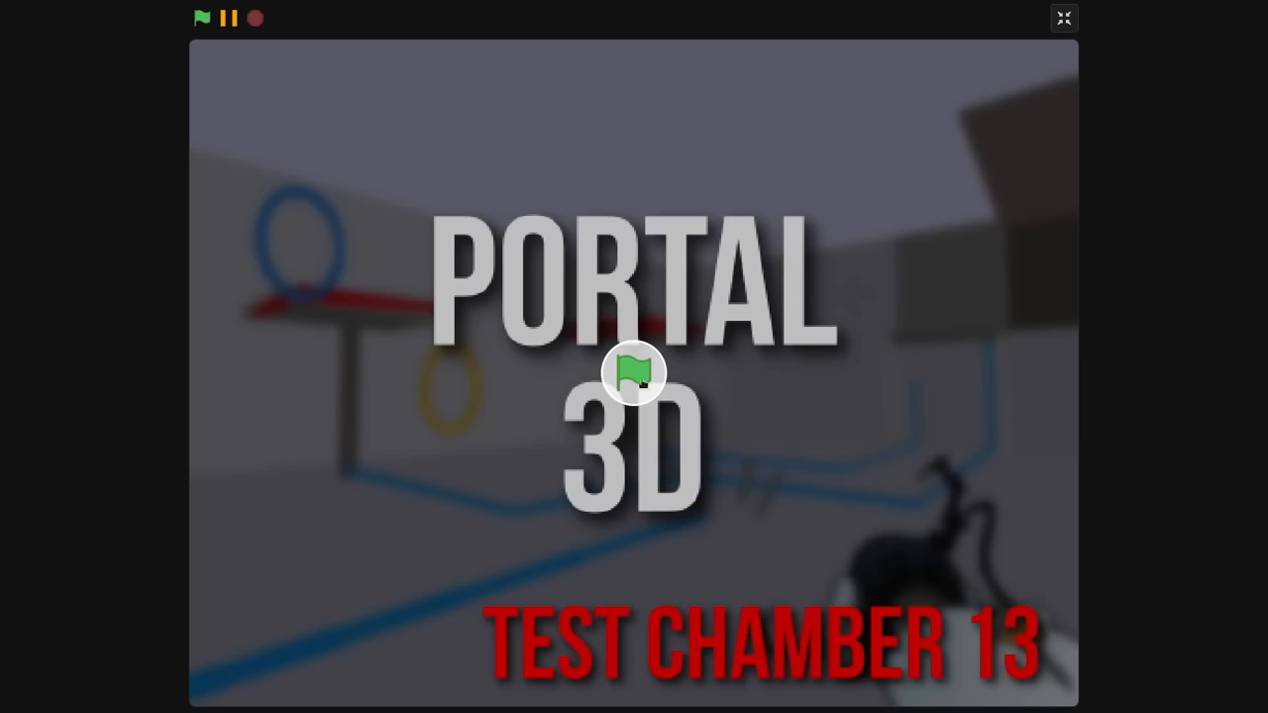
Launch Portal 3D with the green flag and answer the in-game R prompt to enter the chamber.
left_click(200, 18)
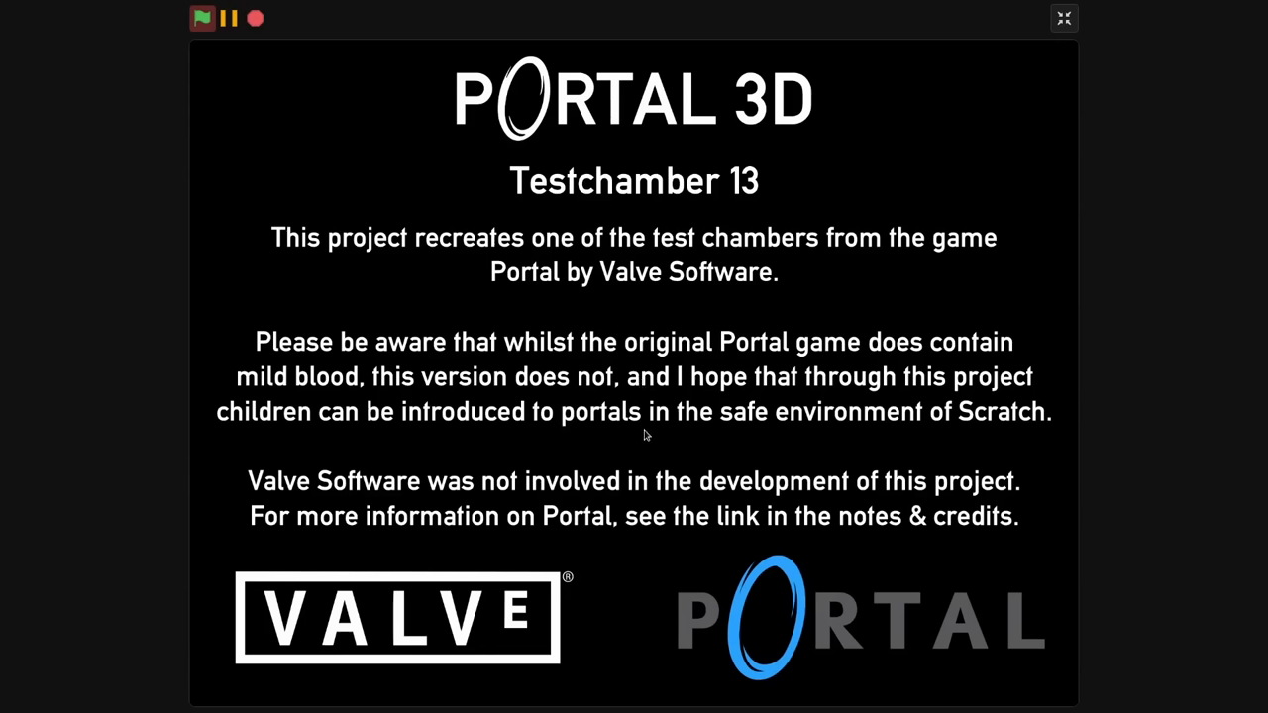
mouse_move(644, 428)
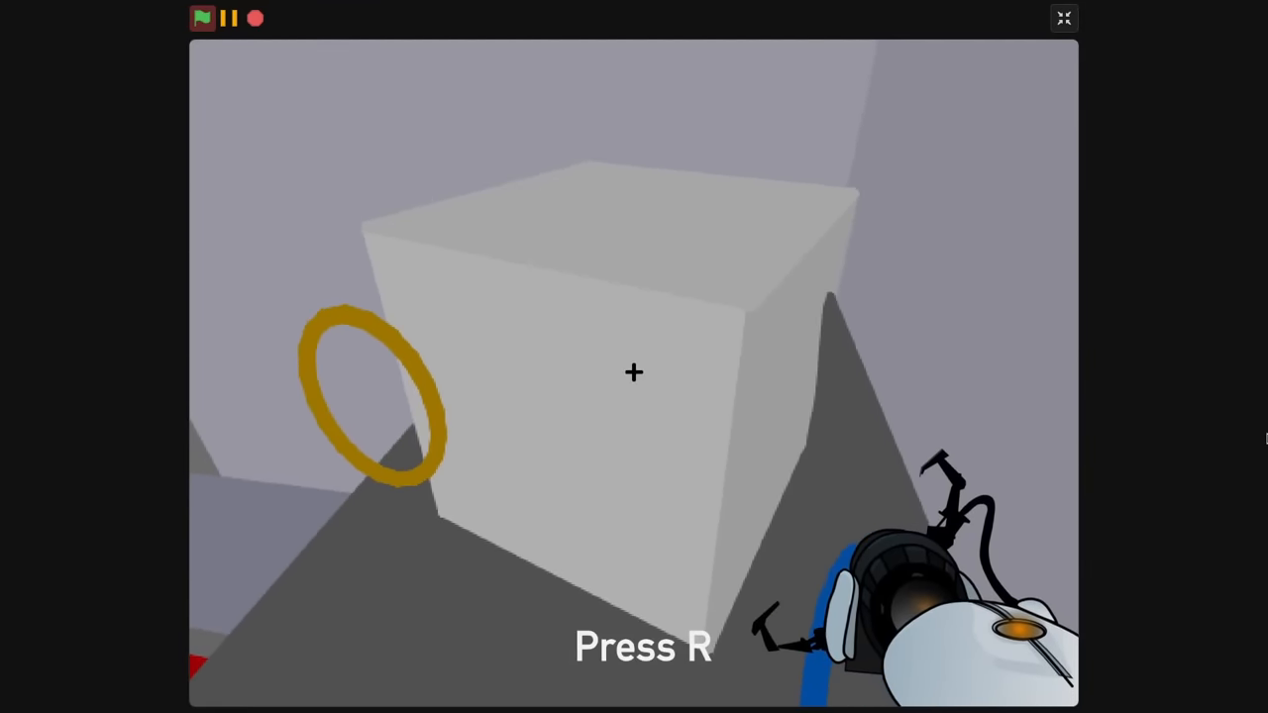
key("r")
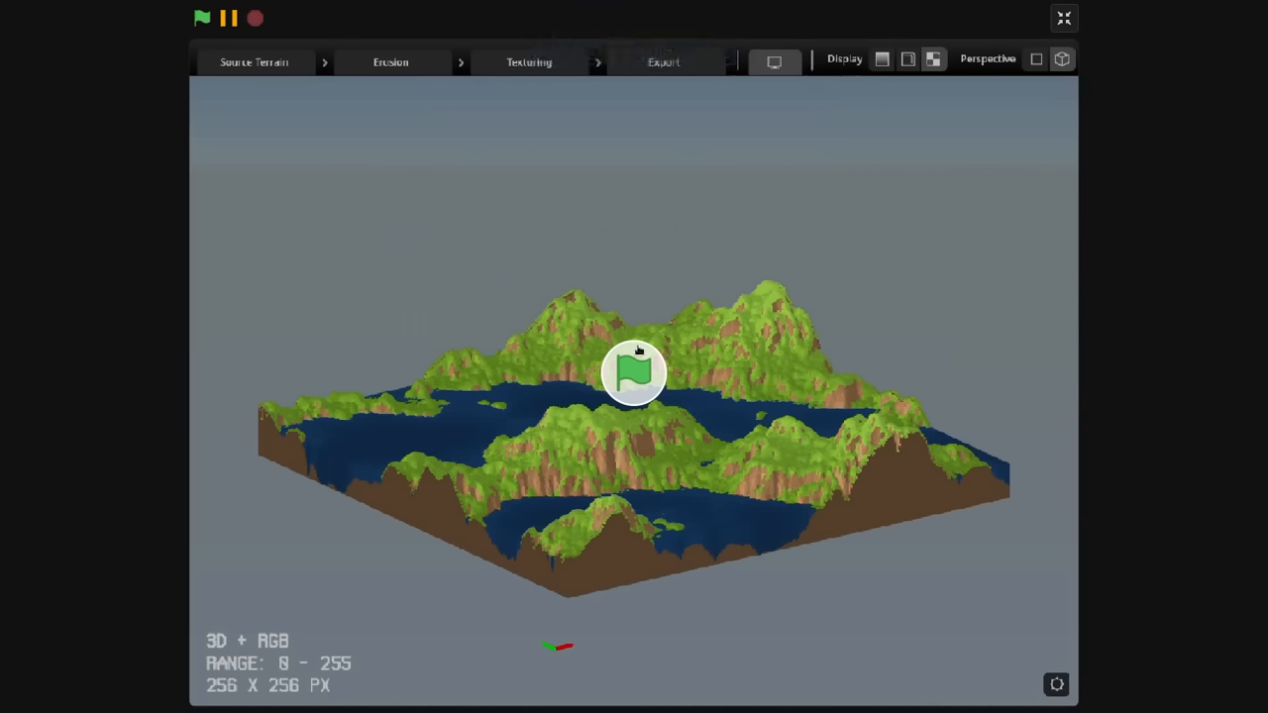
mouse_move(670, 333)
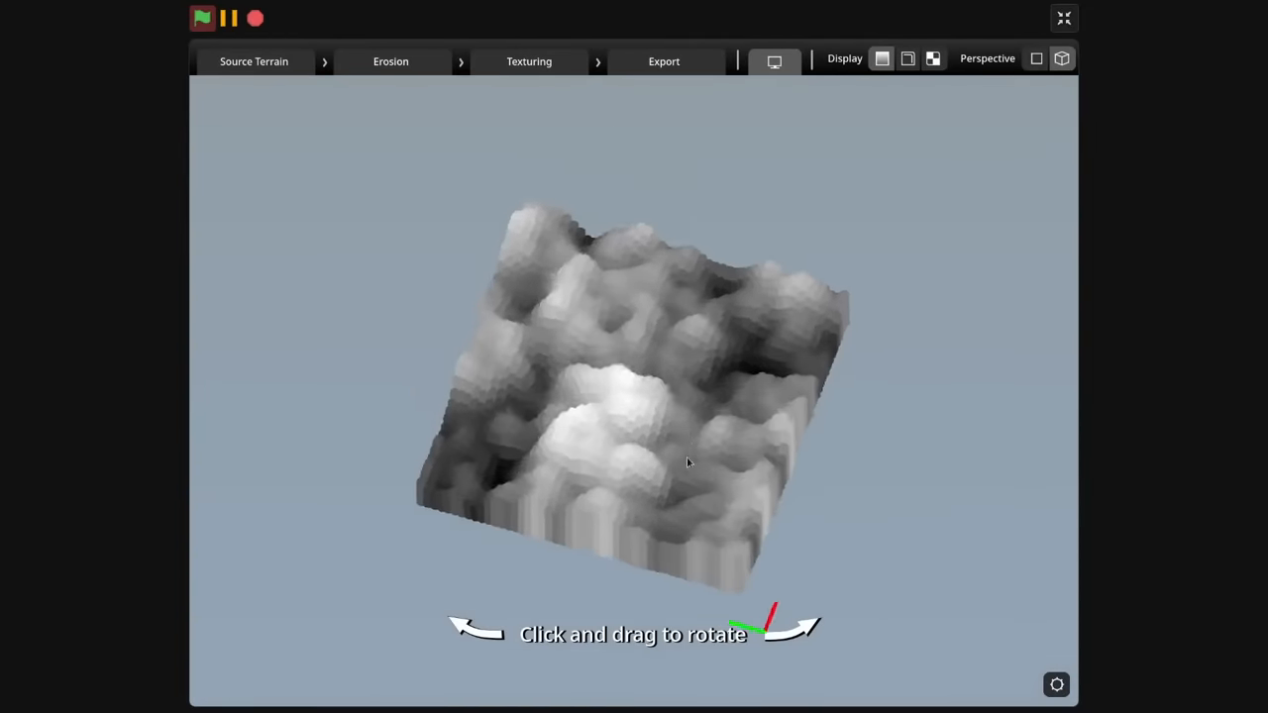
Rotate the greyscale heightmap terrain to view it from other sides.
left_click_drag(690, 464, 567, 430)
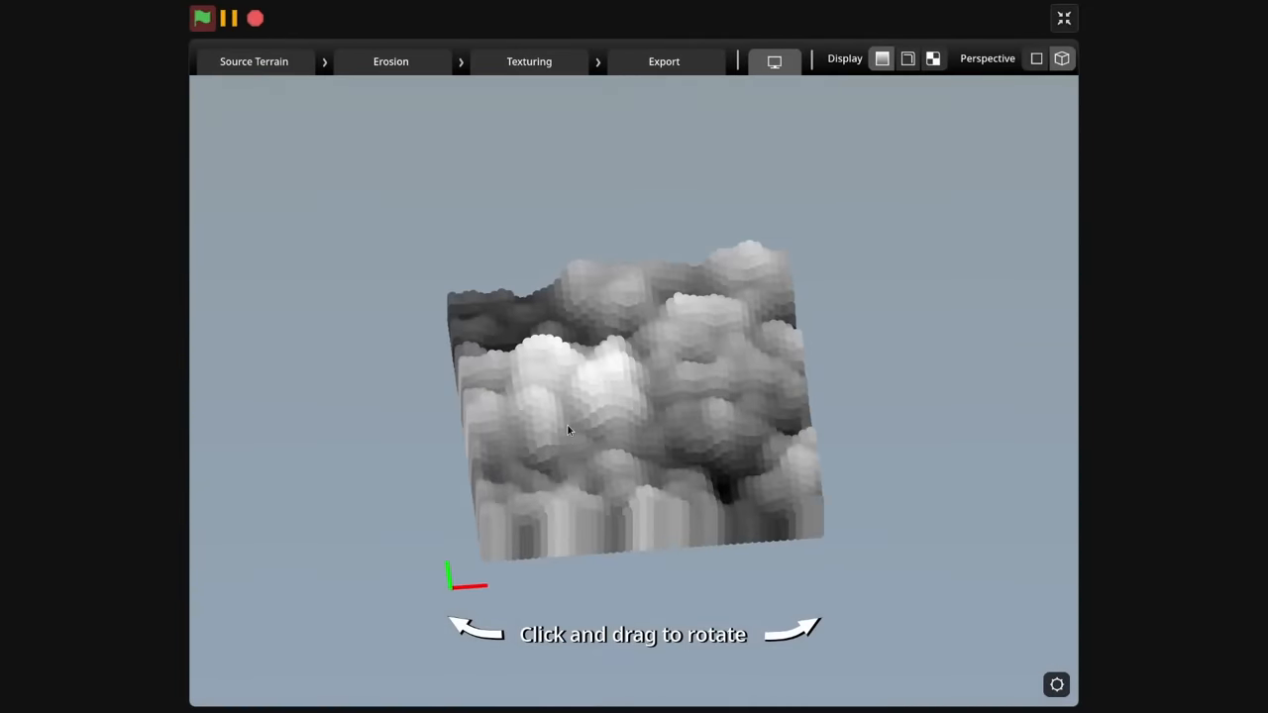
left_click_drag(571, 430, 545, 491)
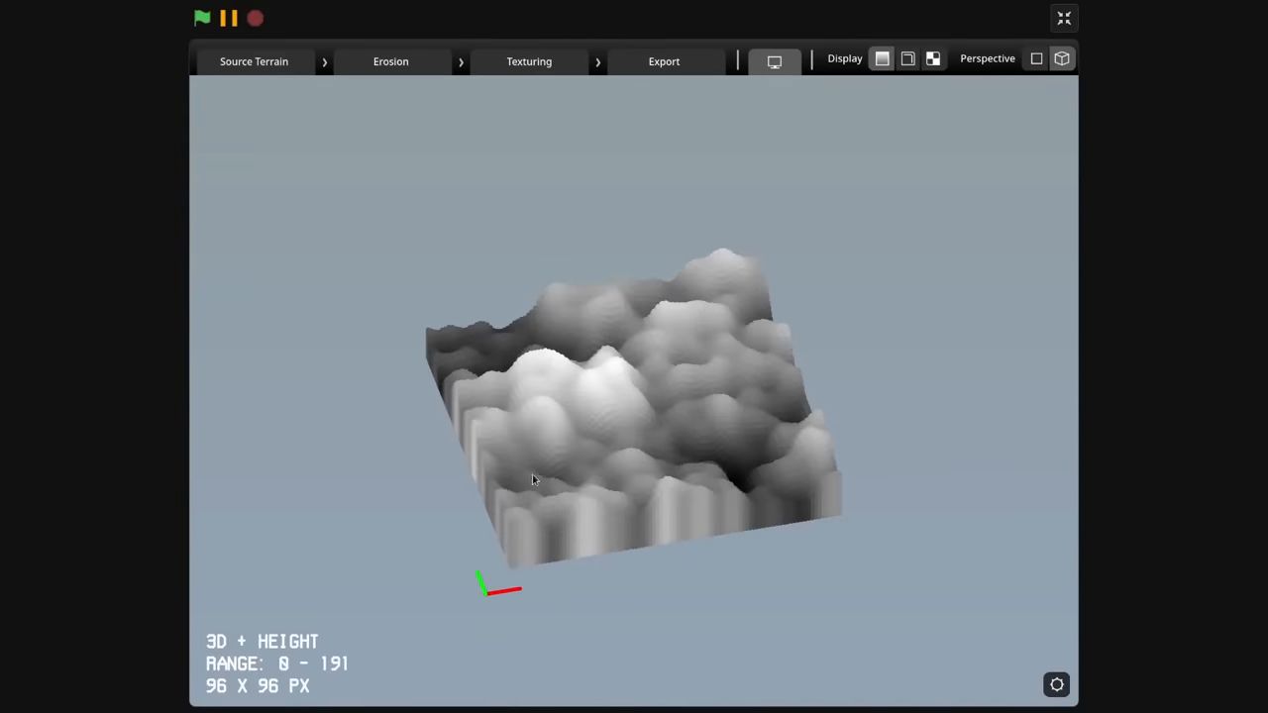
left_click(527, 59)
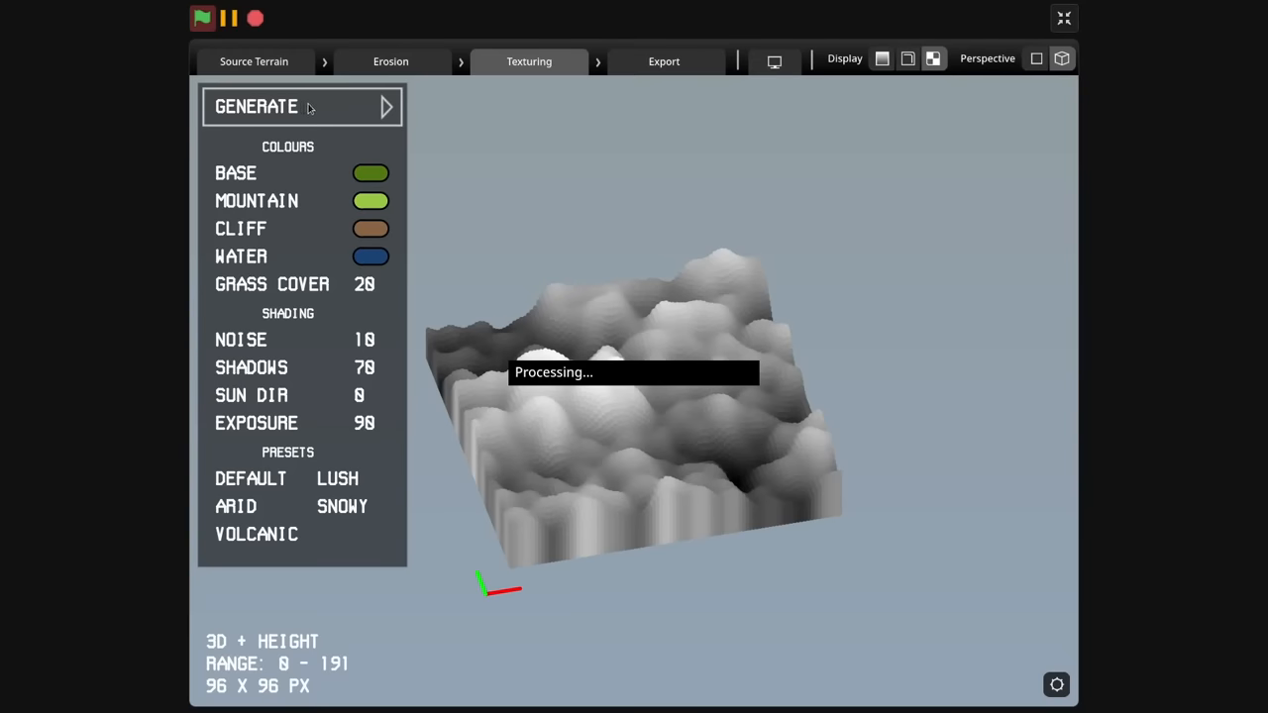
Generate grass, cliff and water texturing, then regenerate a new source heightmap.
left_click(390, 60)
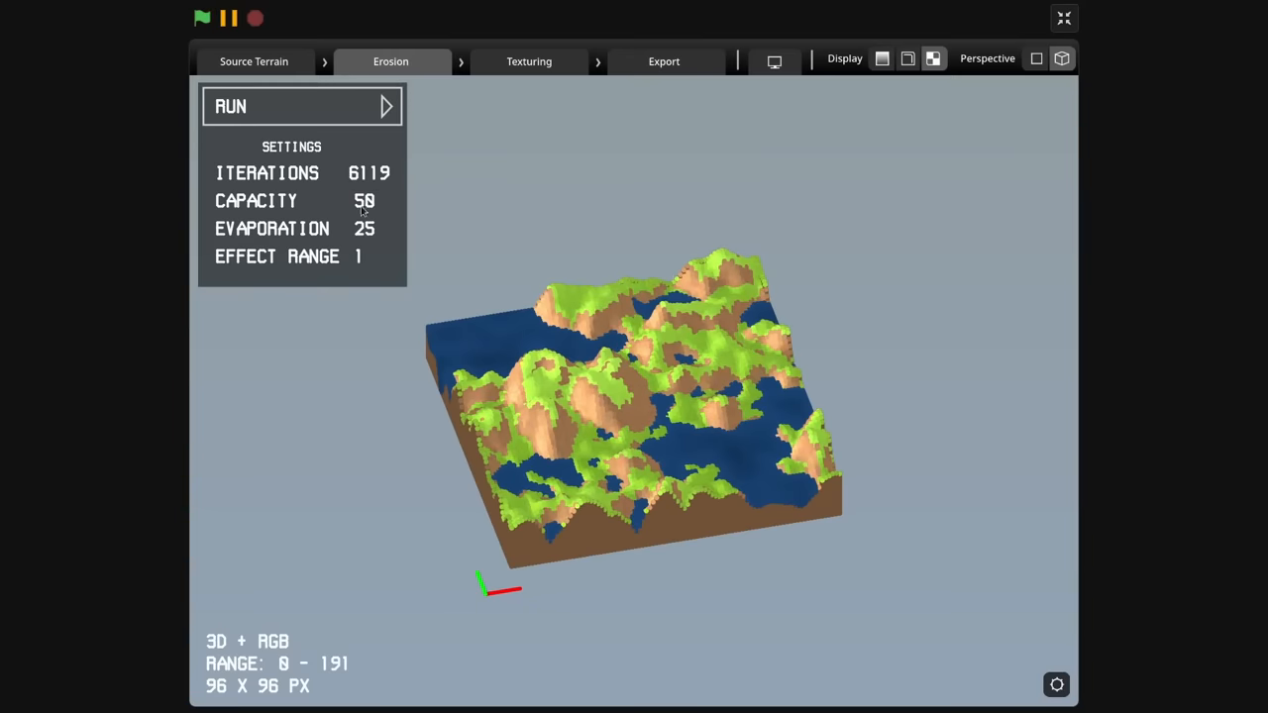
left_click(253, 59)
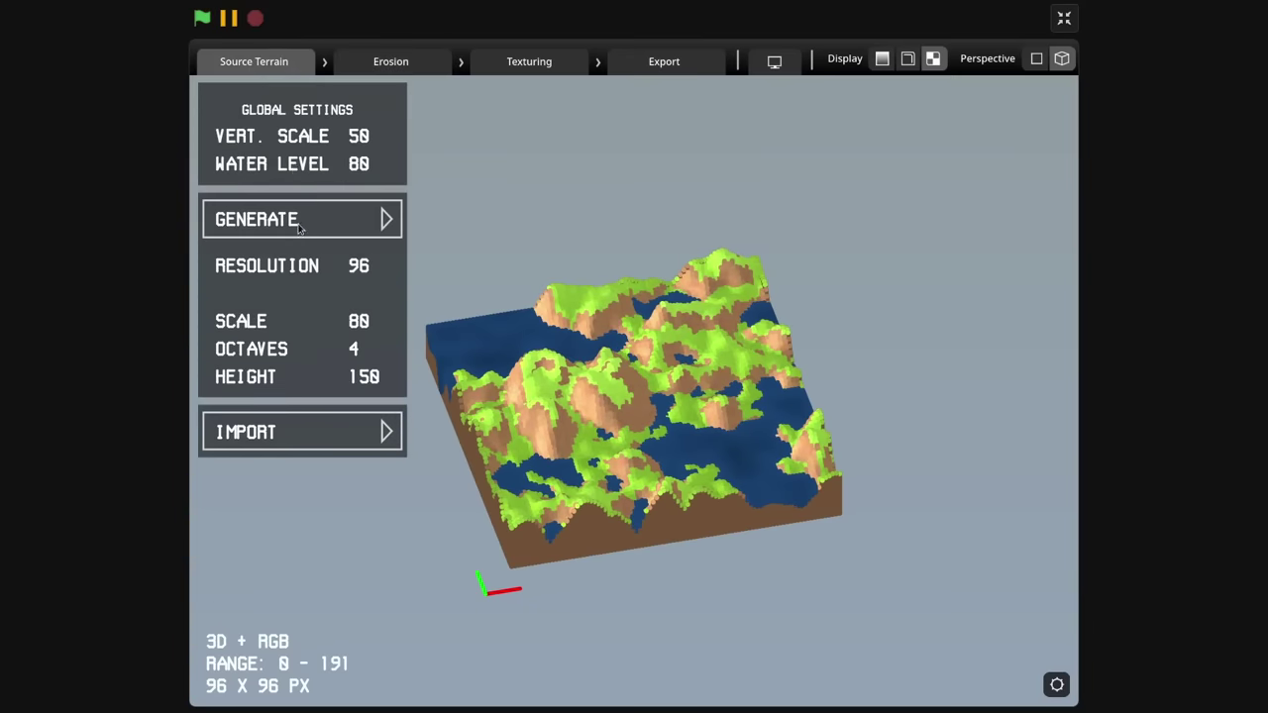
left_click(887, 59)
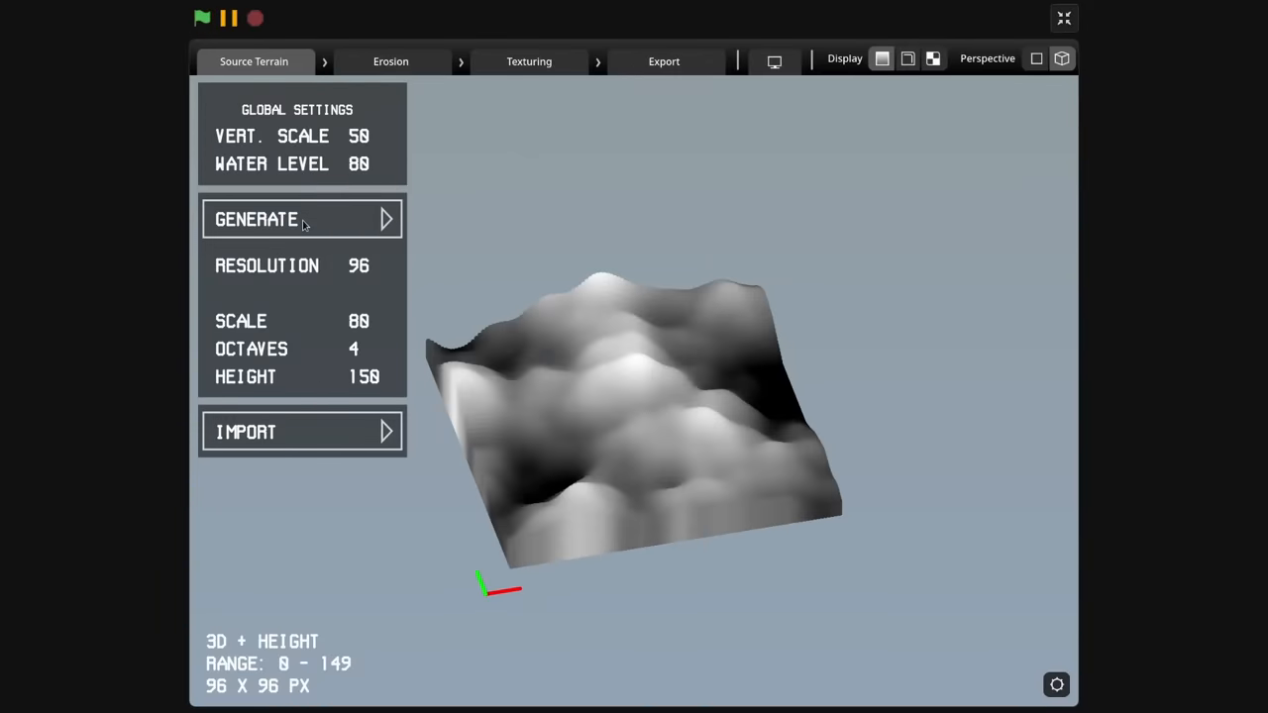